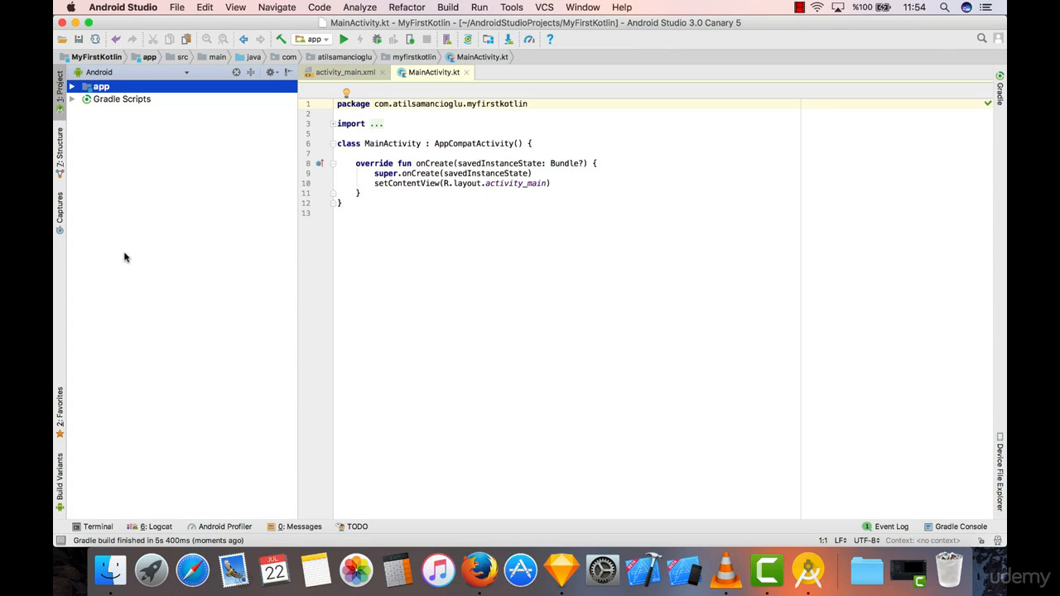
{"action": "mouse_move", "coordinate": [296, 315]}
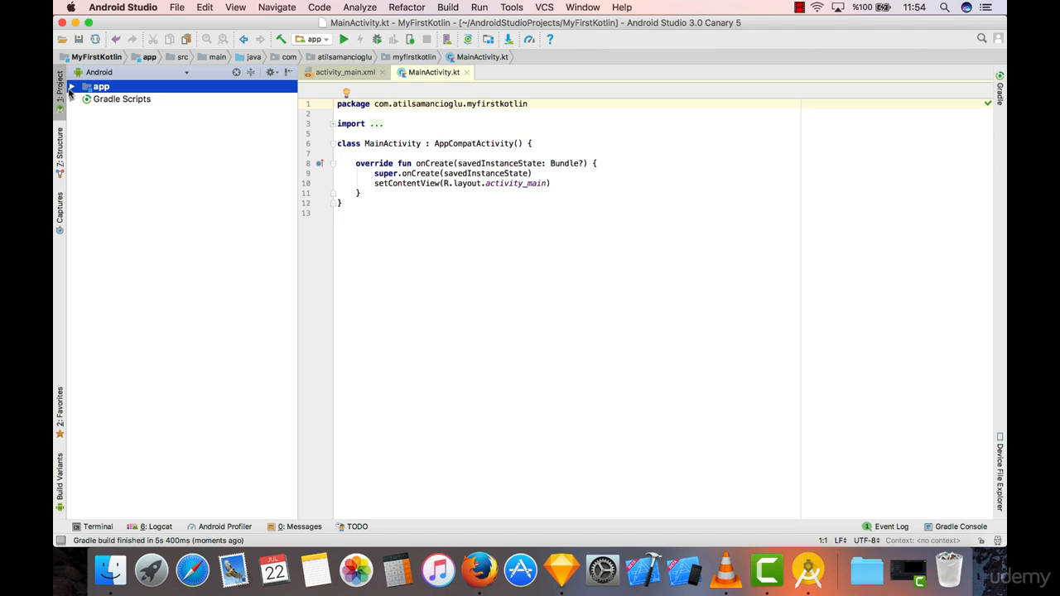
Step: Expand app, java and the com.atilsamancioglu.myfirstkotlin package to reveal MainActivity
{"action": "left_click", "coordinate": [73, 86]}
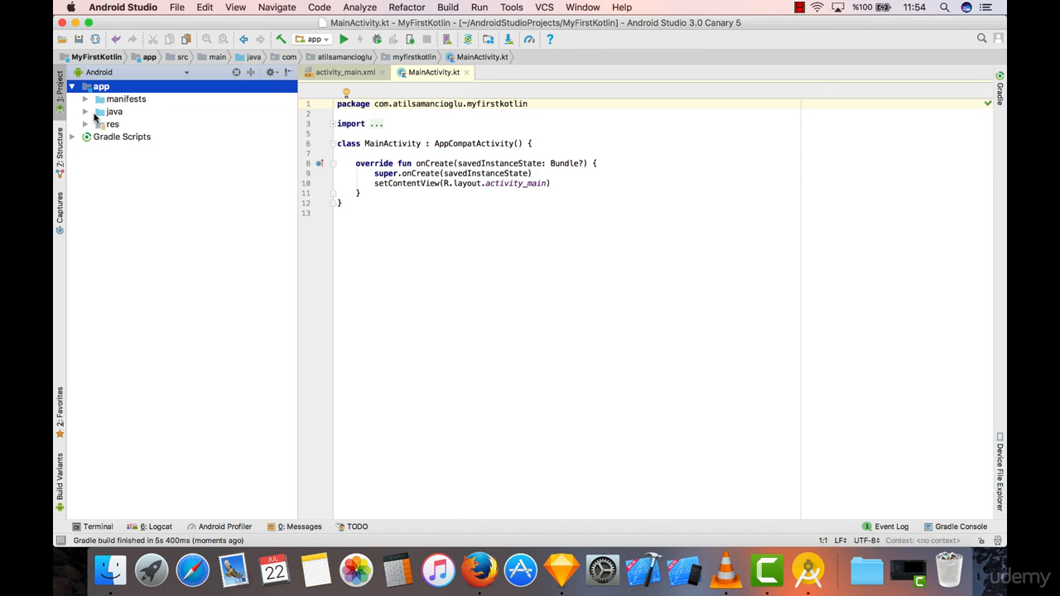
{"action": "mouse_move", "coordinate": [83, 113]}
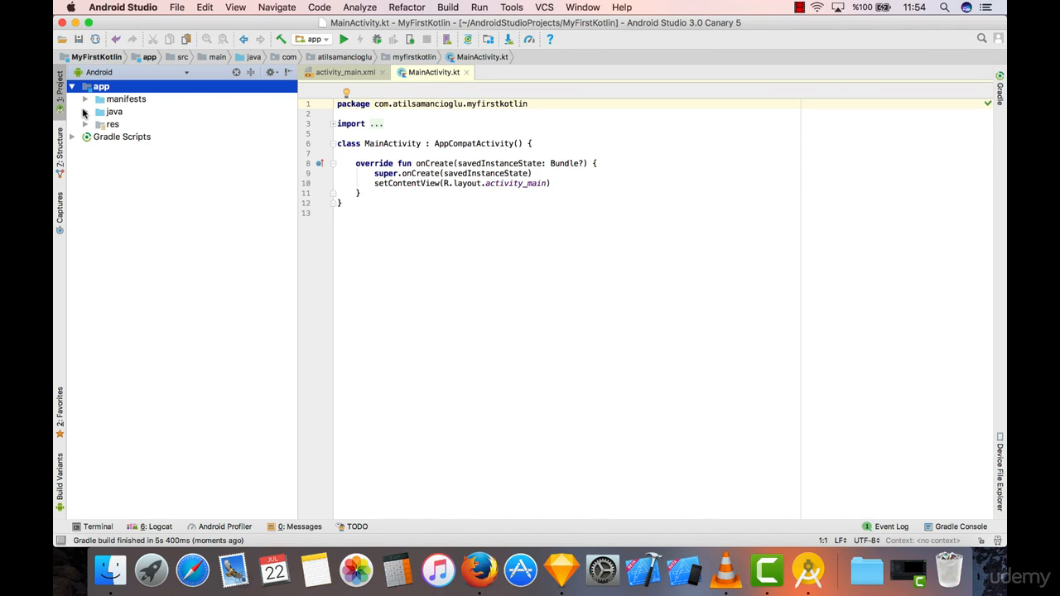
{"action": "left_click", "coordinate": [114, 111]}
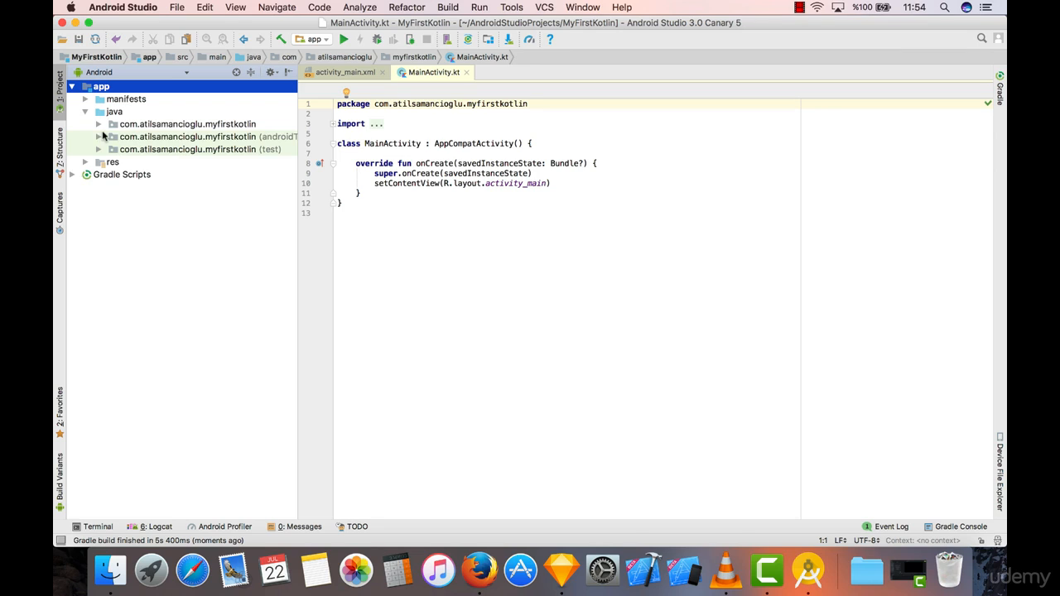
{"action": "left_click", "coordinate": [99, 123]}
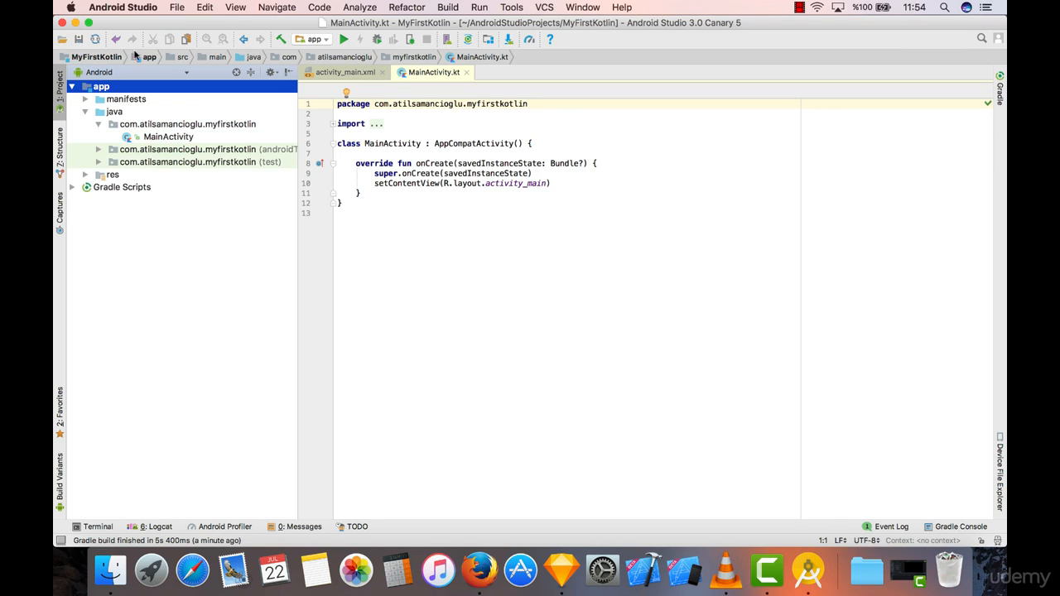
{"action": "mouse_move", "coordinate": [243, 105]}
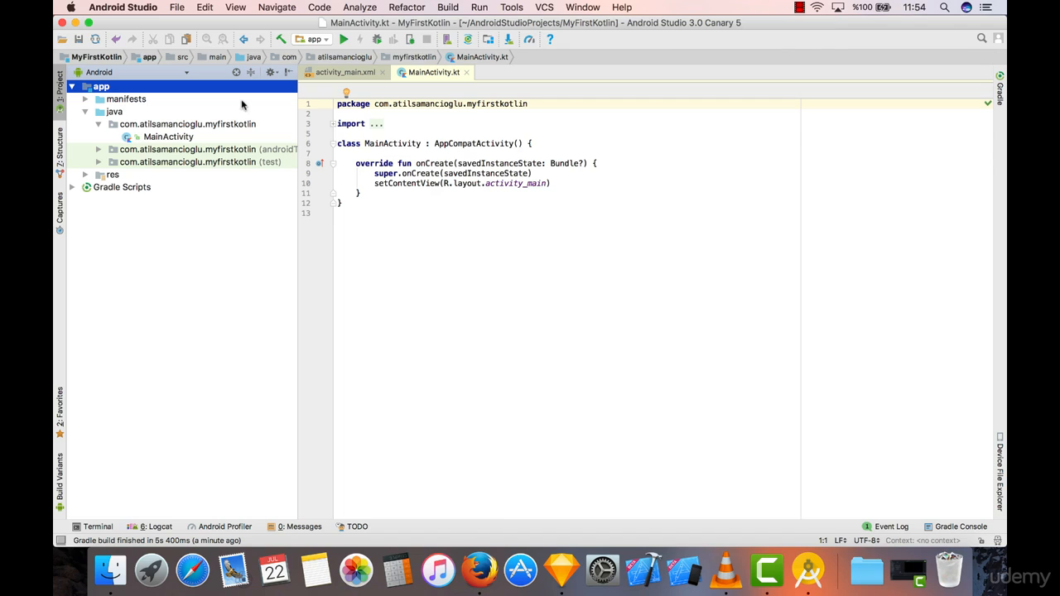
{"action": "mouse_move", "coordinate": [232, 151]}
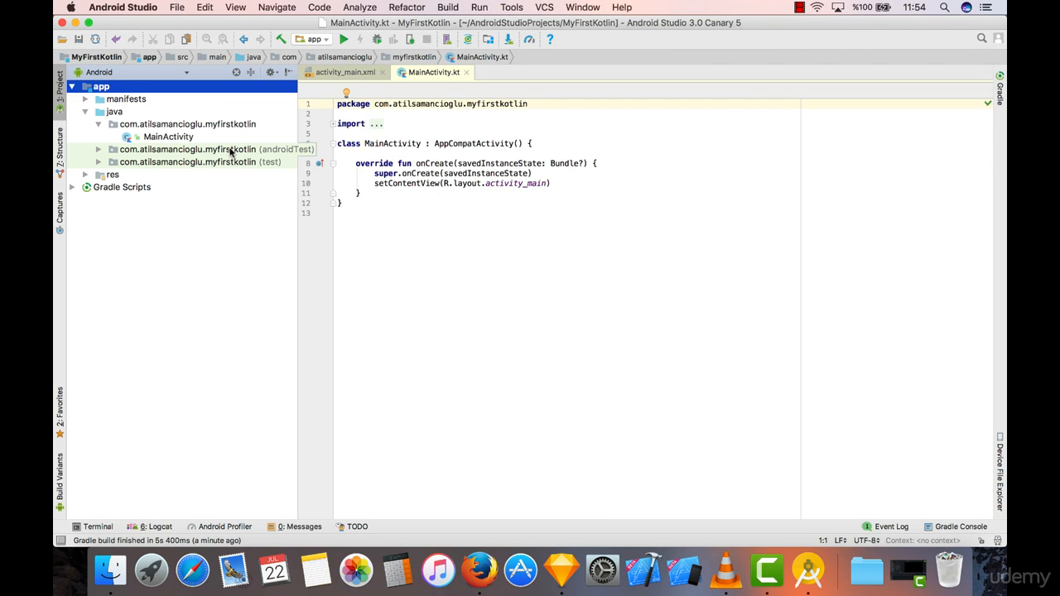
{"action": "mouse_move", "coordinate": [866, 569]}
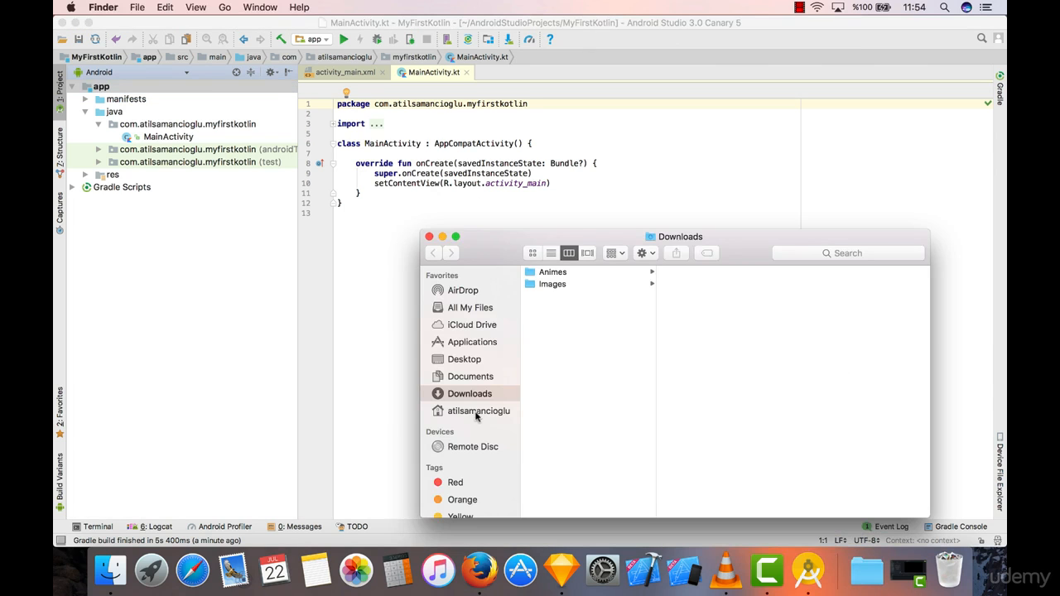
Step: In Finder, browse from home through AndroidStudioProjects into the MyFirstKotlin folder
{"action": "left_click", "coordinate": [479, 410]}
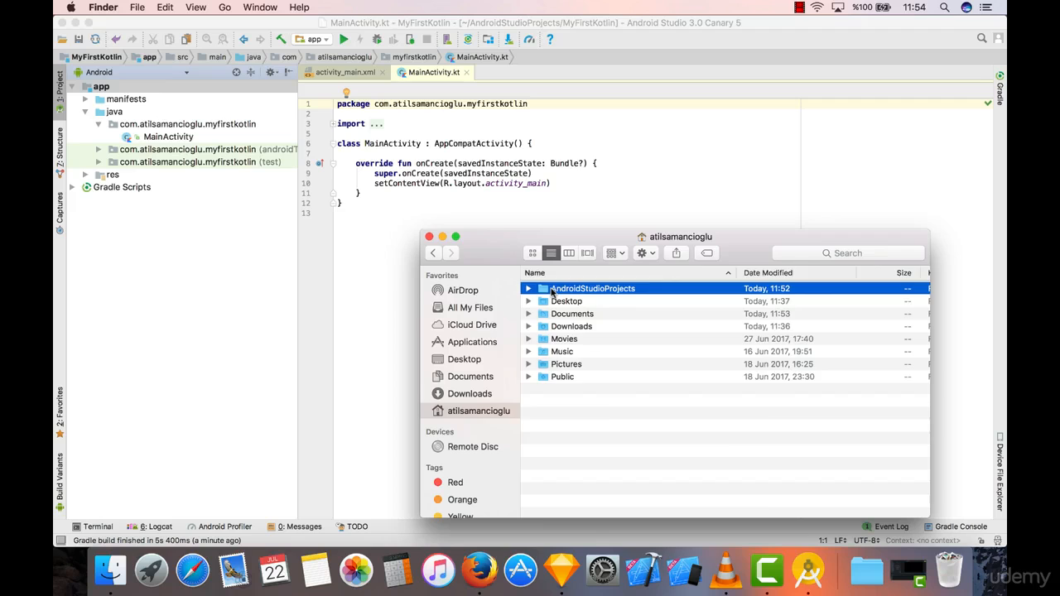
{"action": "double_click", "coordinate": [593, 288]}
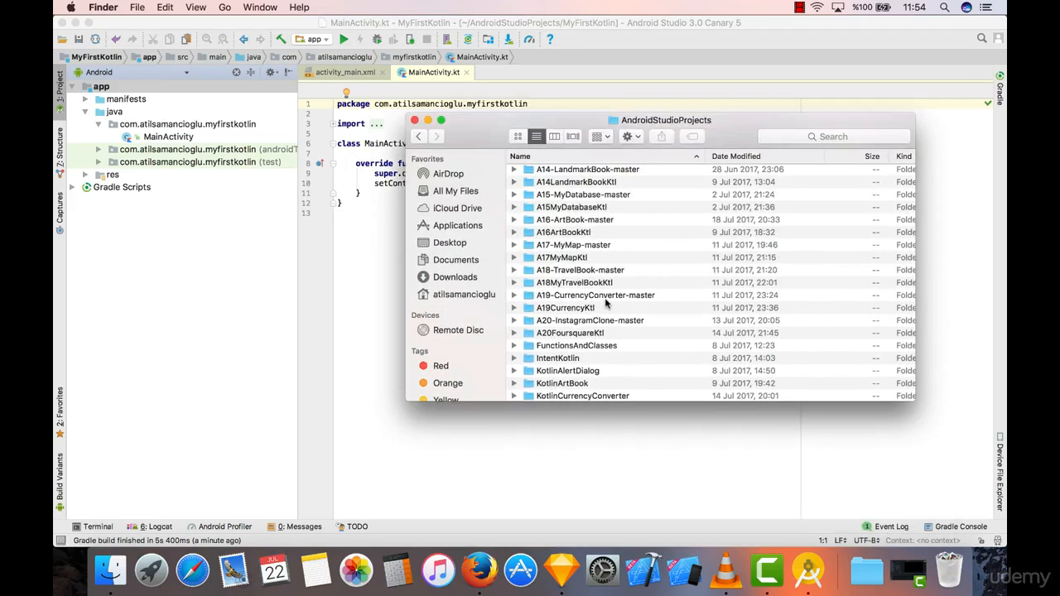
{"action": "scroll", "scroll_direction": "down", "scroll_amount": 3}
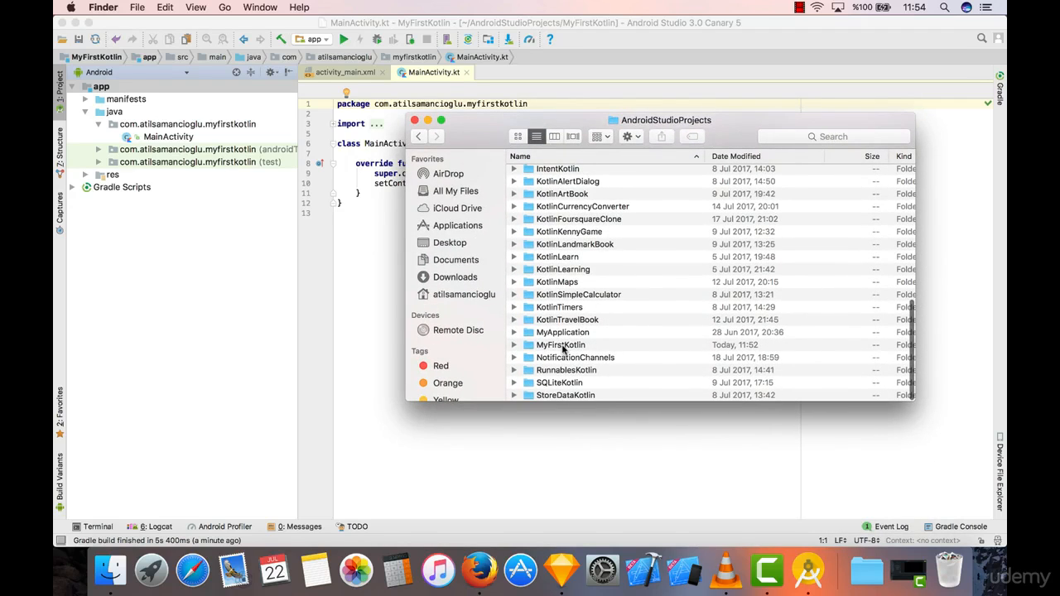
{"action": "double_click", "coordinate": [561, 345]}
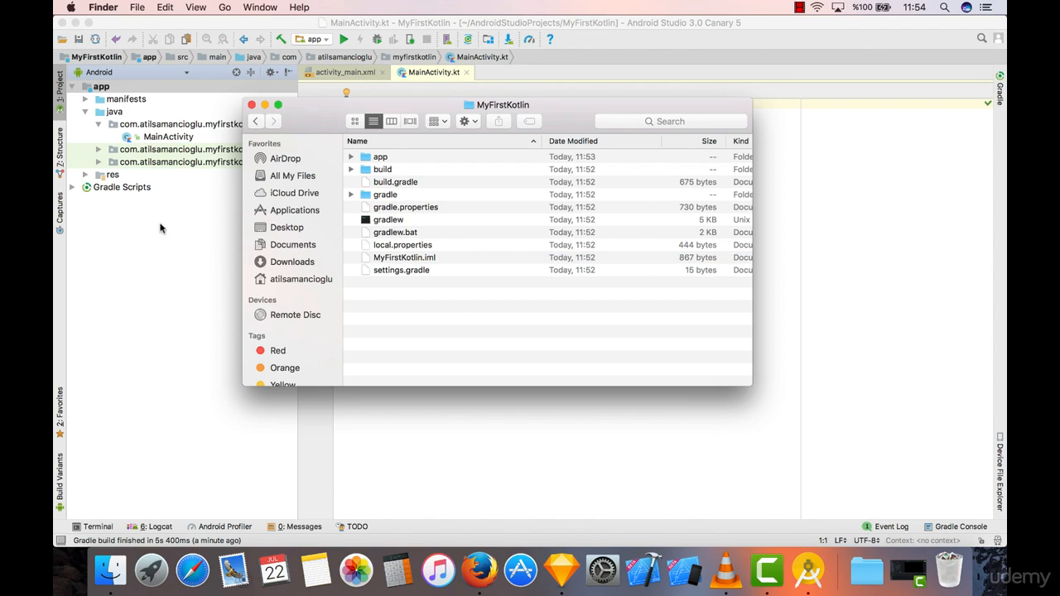
Step: Return to Android Studio, select MainActivity, and highlight then deselect its class body
{"action": "left_click", "coordinate": [252, 104]}
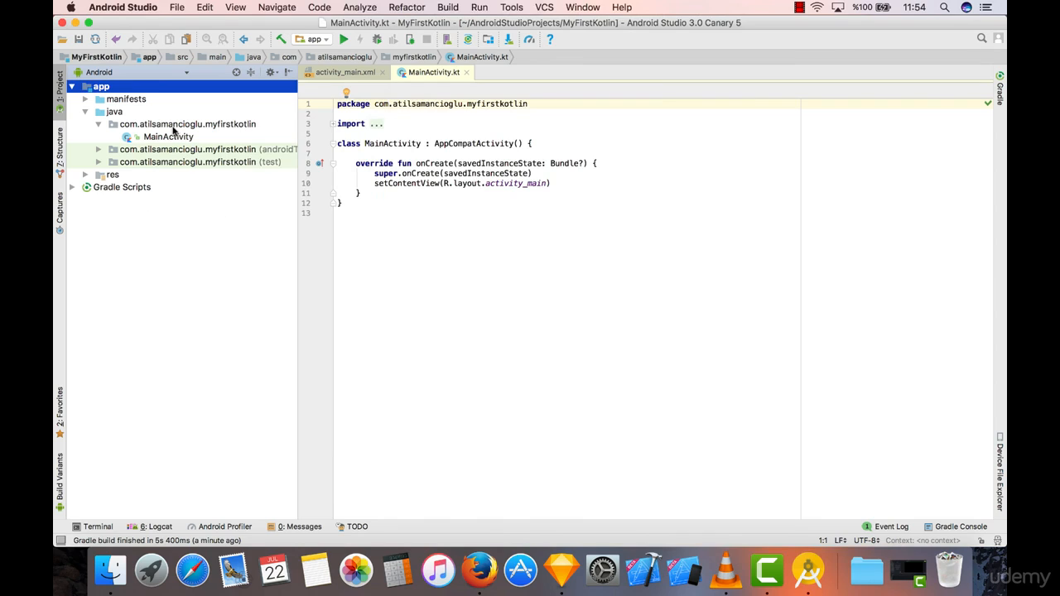
{"action": "mouse_move", "coordinate": [172, 134]}
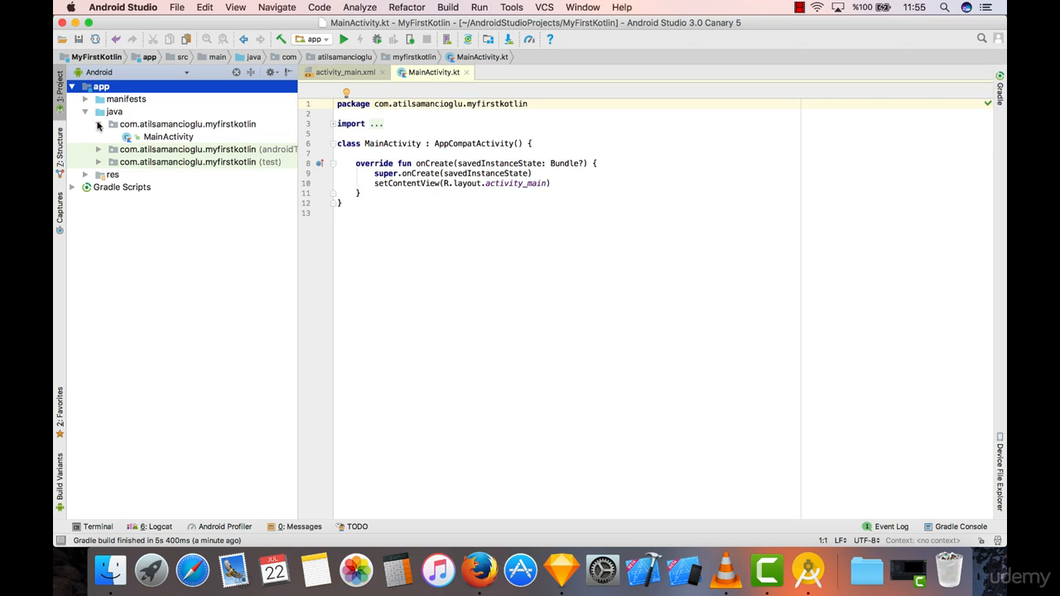
{"action": "left_click", "coordinate": [168, 137]}
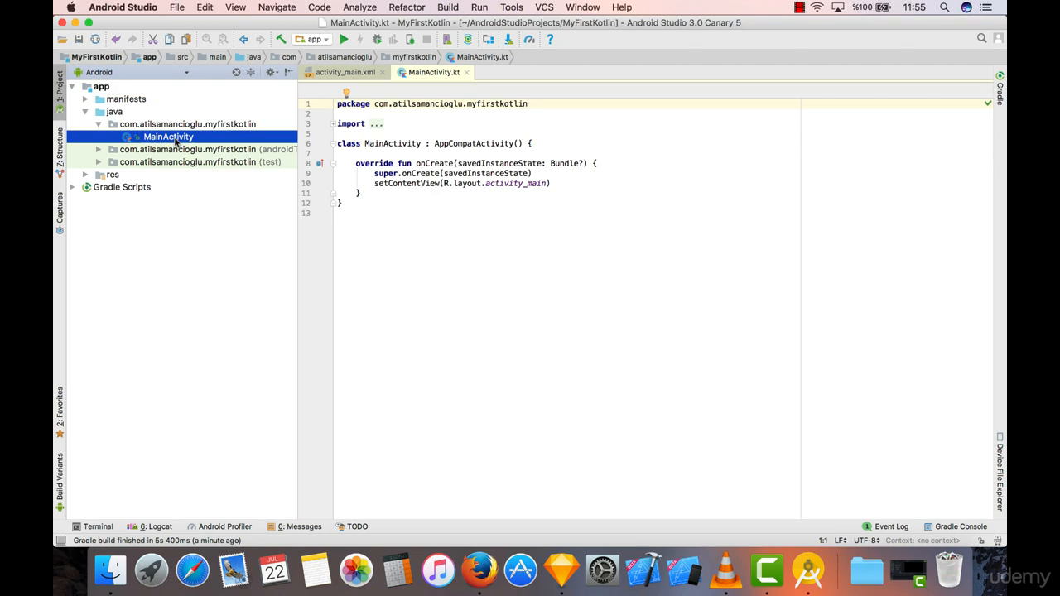
{"action": "mouse_move", "coordinate": [428, 294]}
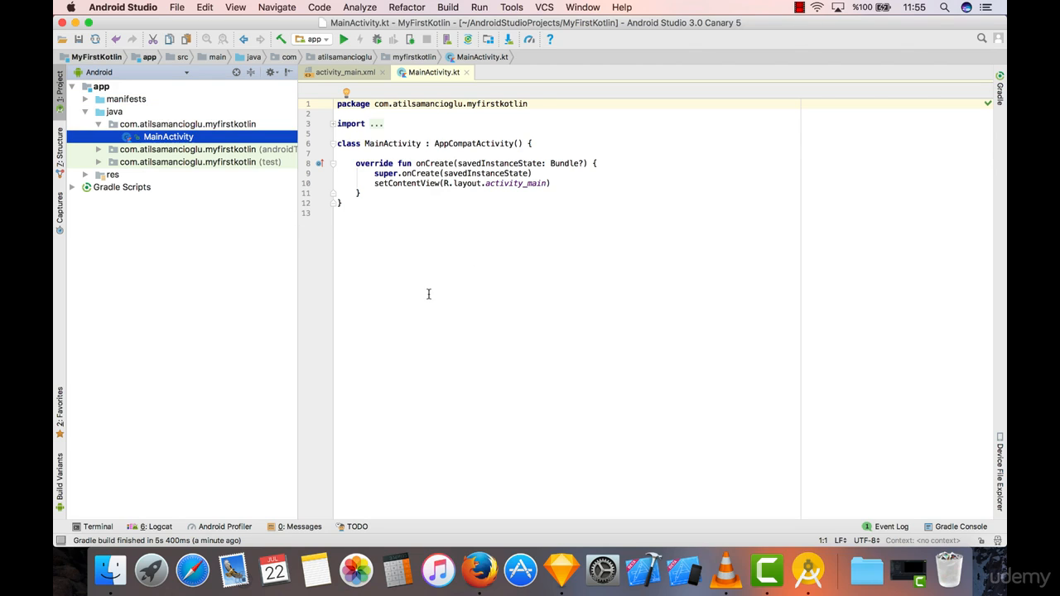
{"action": "mouse_move", "coordinate": [521, 229]}
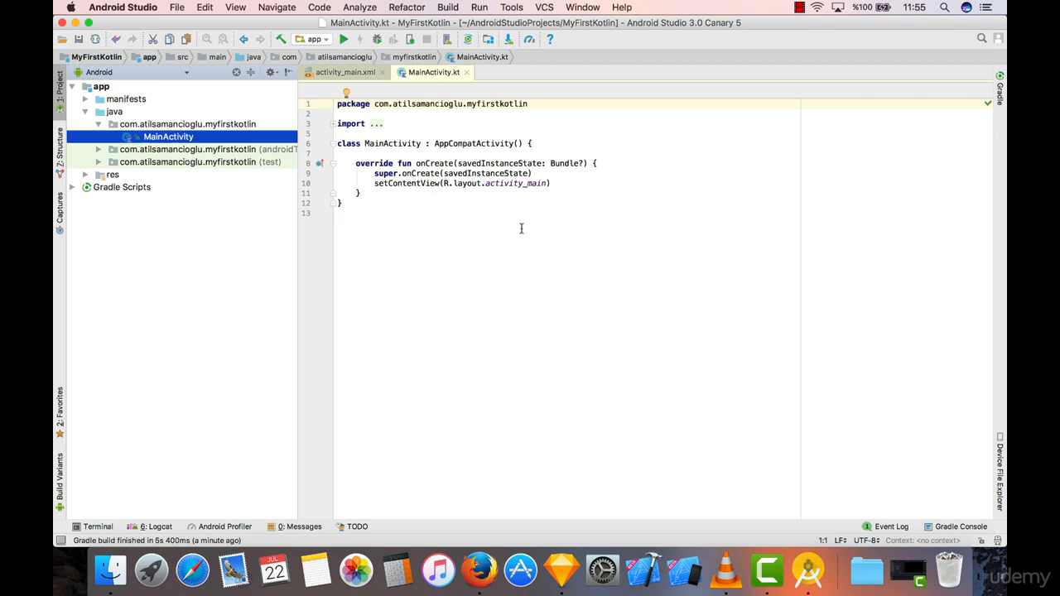
{"action": "mouse_move", "coordinate": [519, 195]}
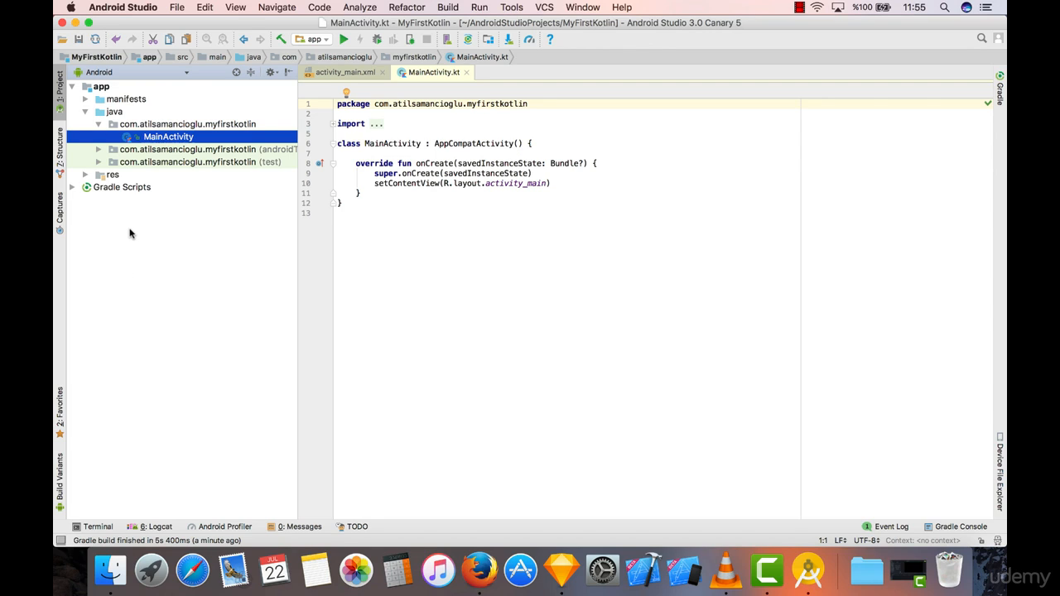
{"action": "mouse_move", "coordinate": [87, 114]}
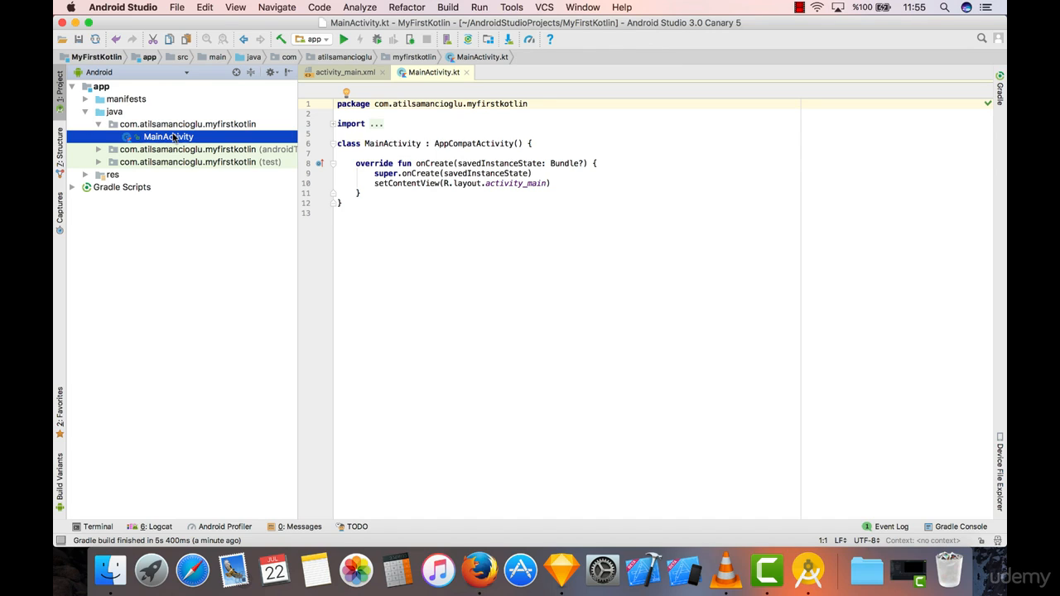
{"action": "mouse_move", "coordinate": [285, 131]}
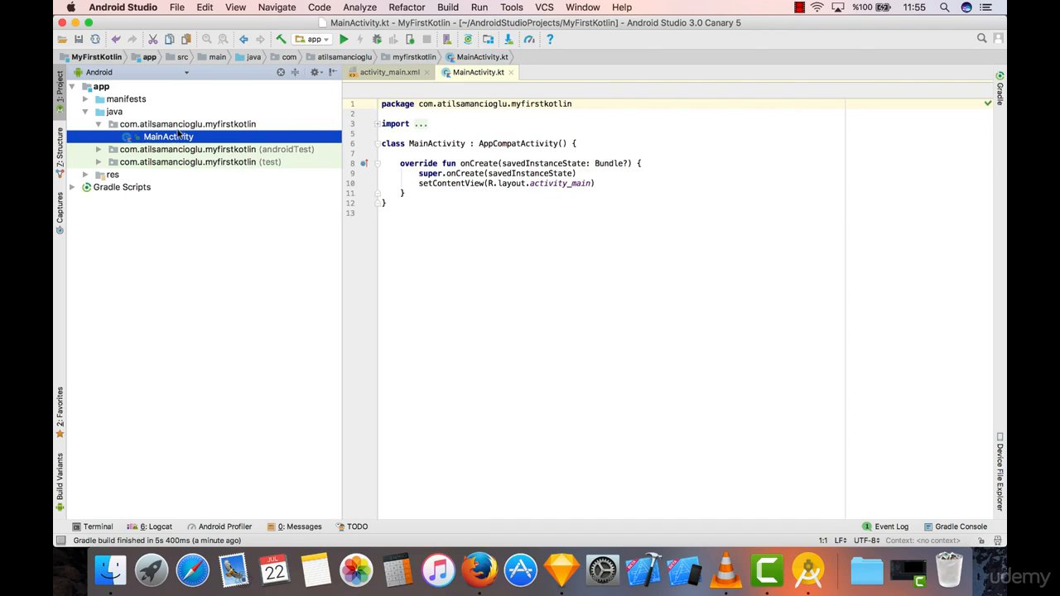
{"action": "mouse_move", "coordinate": [173, 138]}
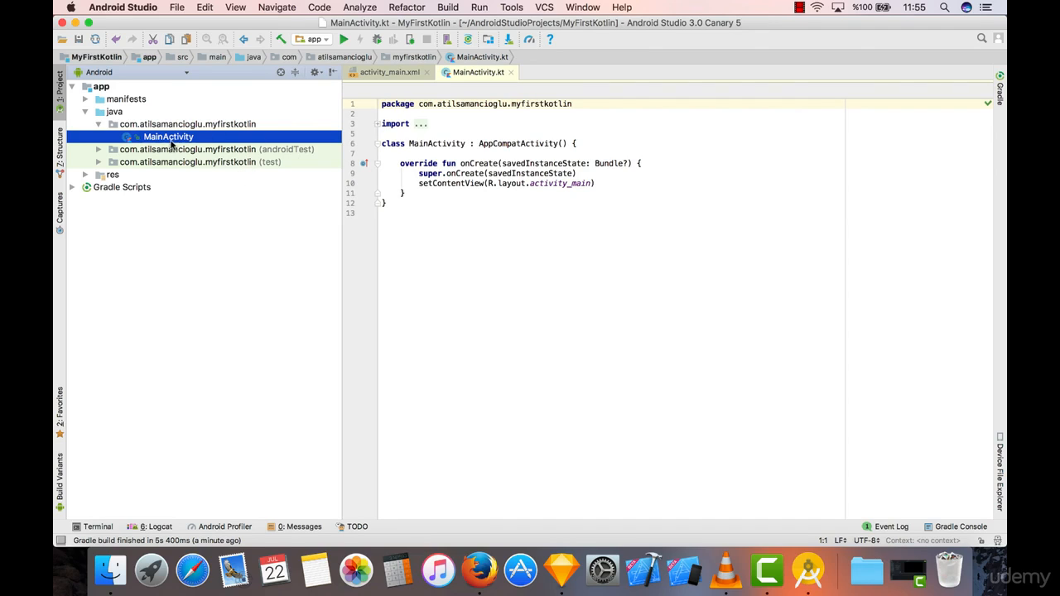
{"action": "left_click", "coordinate": [186, 123]}
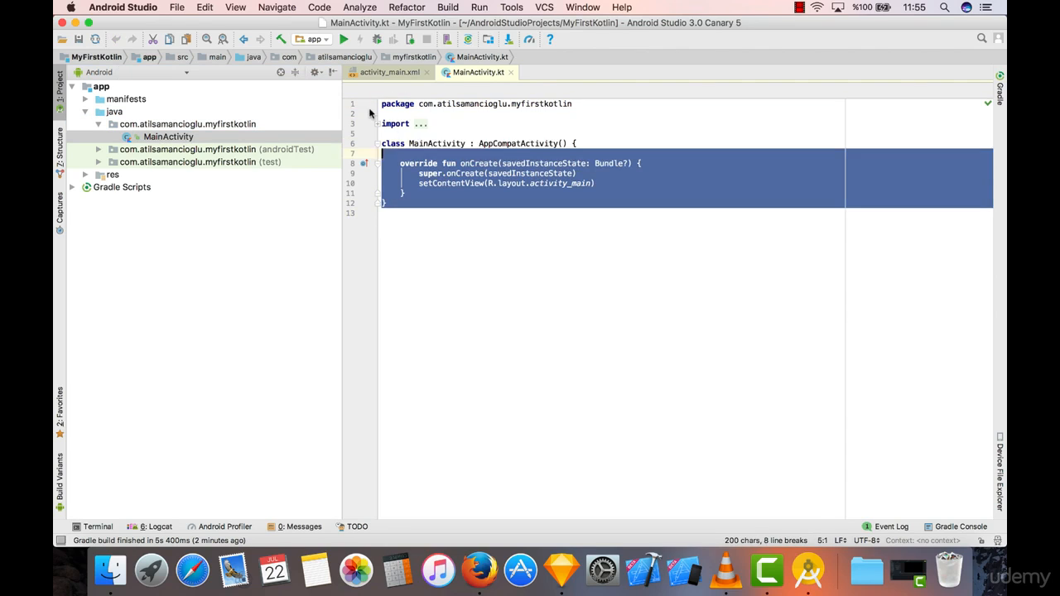
{"action": "left_click", "coordinate": [493, 183]}
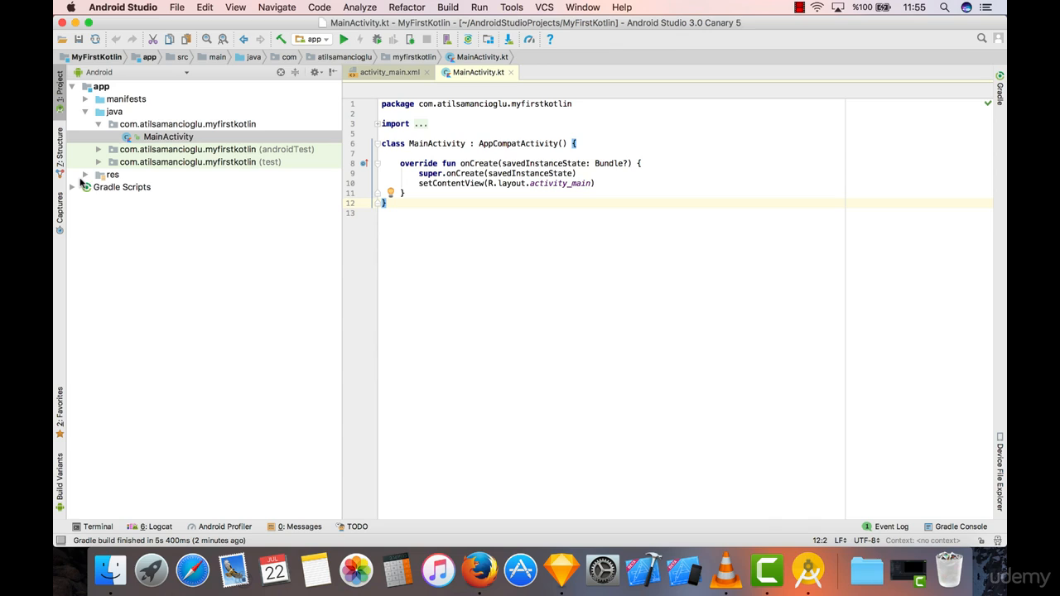
Step: Expand res and layout, then select activity_main.xml
{"action": "left_click", "coordinate": [86, 174]}
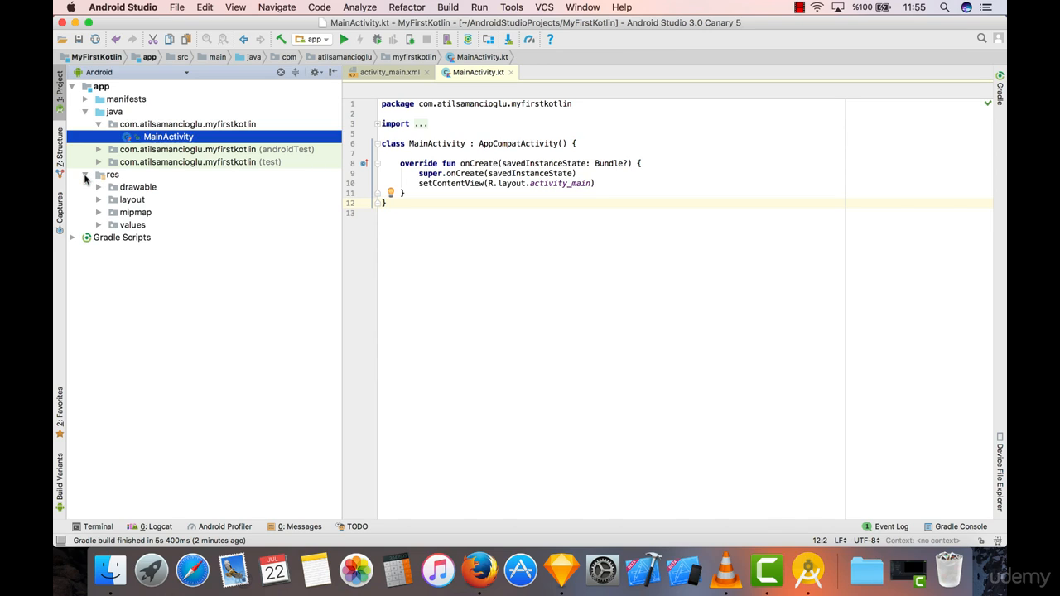
{"action": "mouse_move", "coordinate": [114, 176]}
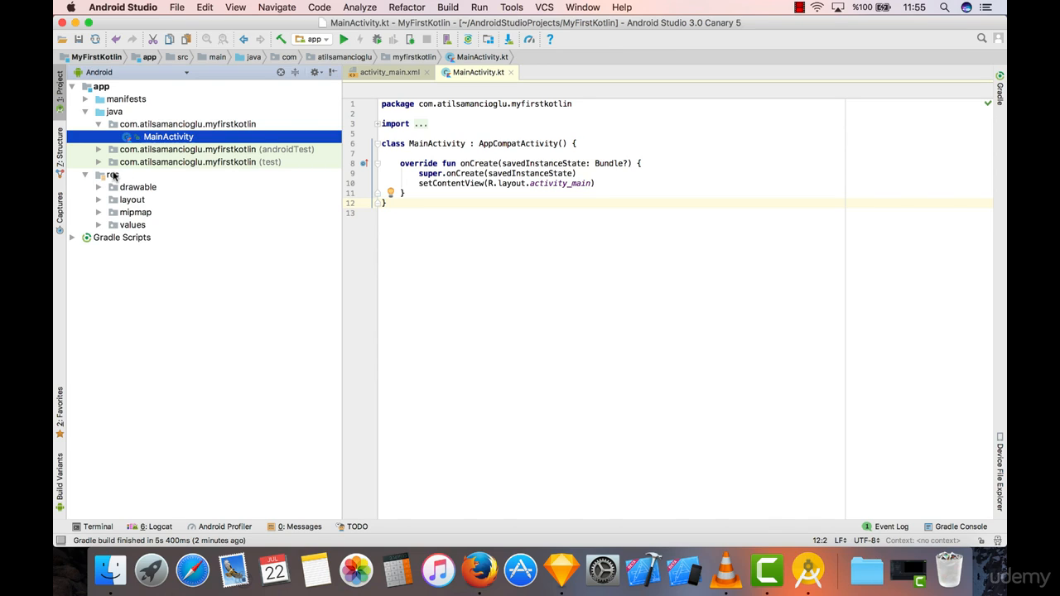
{"action": "mouse_move", "coordinate": [123, 224]}
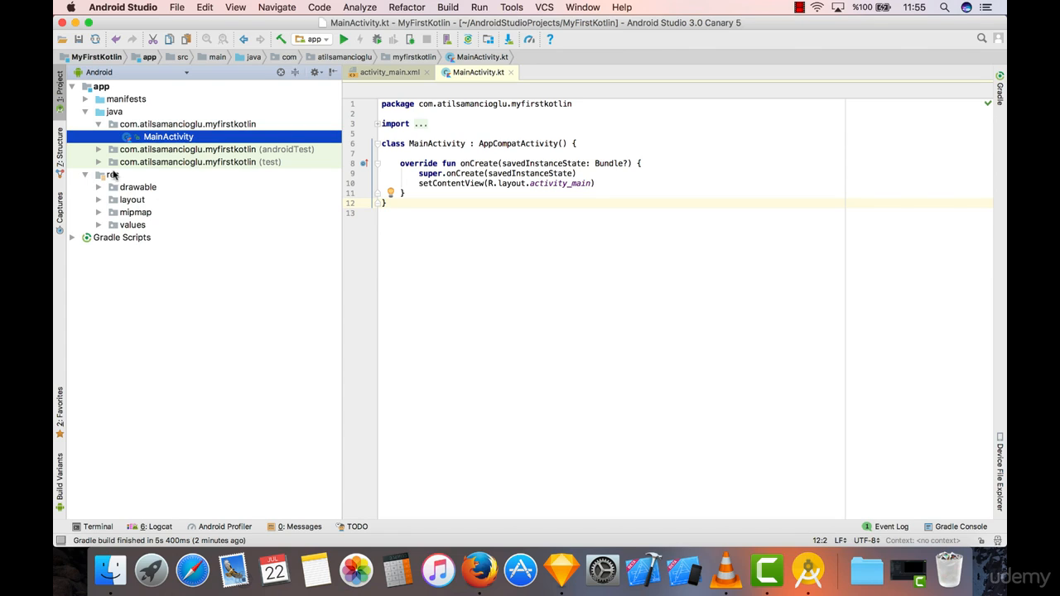
{"action": "left_click", "coordinate": [98, 199]}
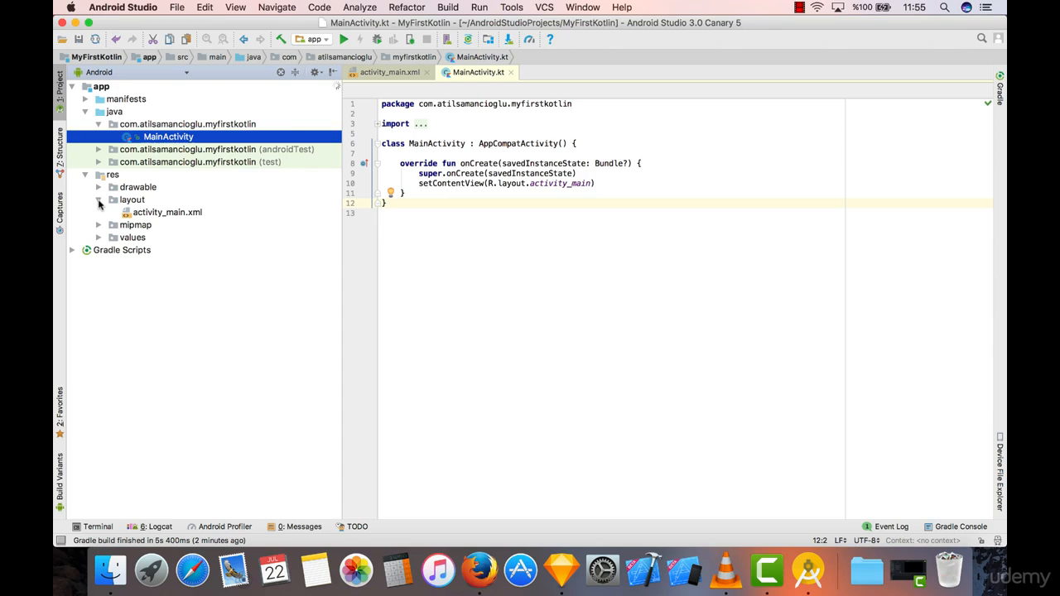
{"action": "mouse_move", "coordinate": [179, 218]}
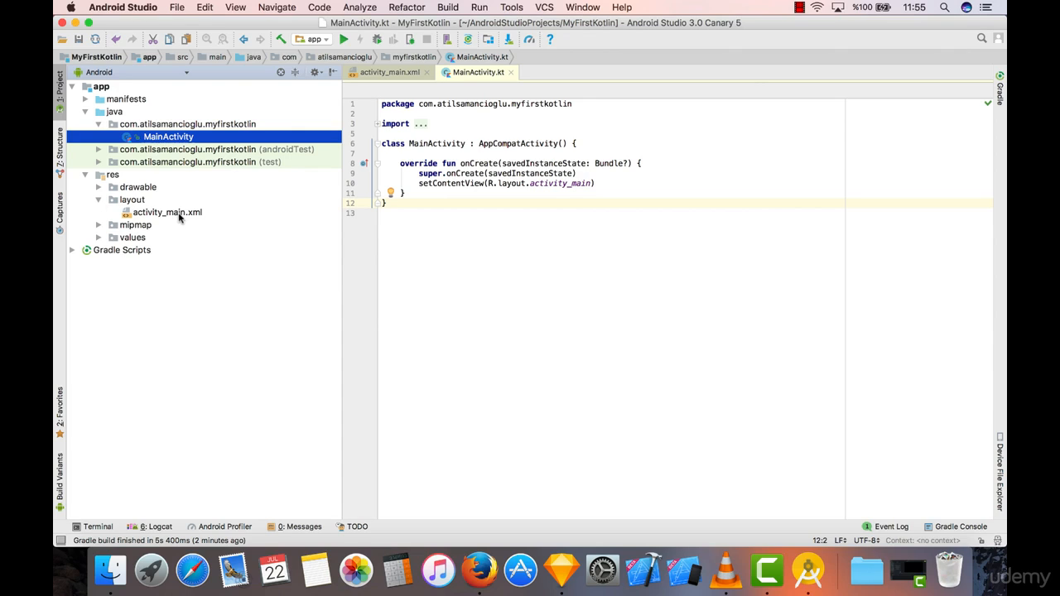
{"action": "left_click", "coordinate": [168, 212]}
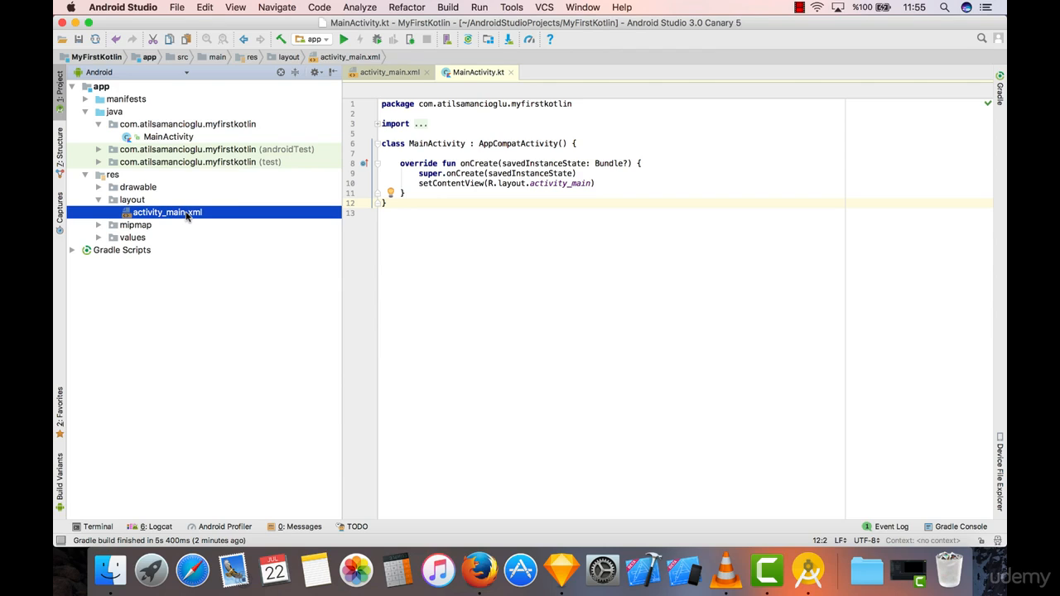
Step: Open activity_main.xml in the Design editor showing the Hello World! TextView
{"action": "double_click", "coordinate": [166, 212]}
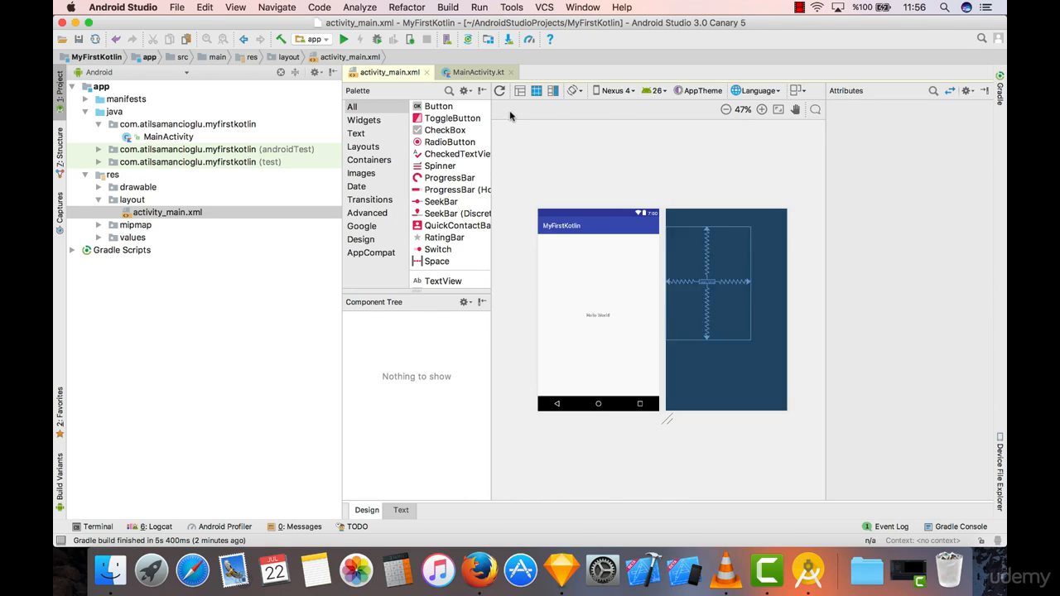
{"action": "left_click", "coordinate": [598, 315]}
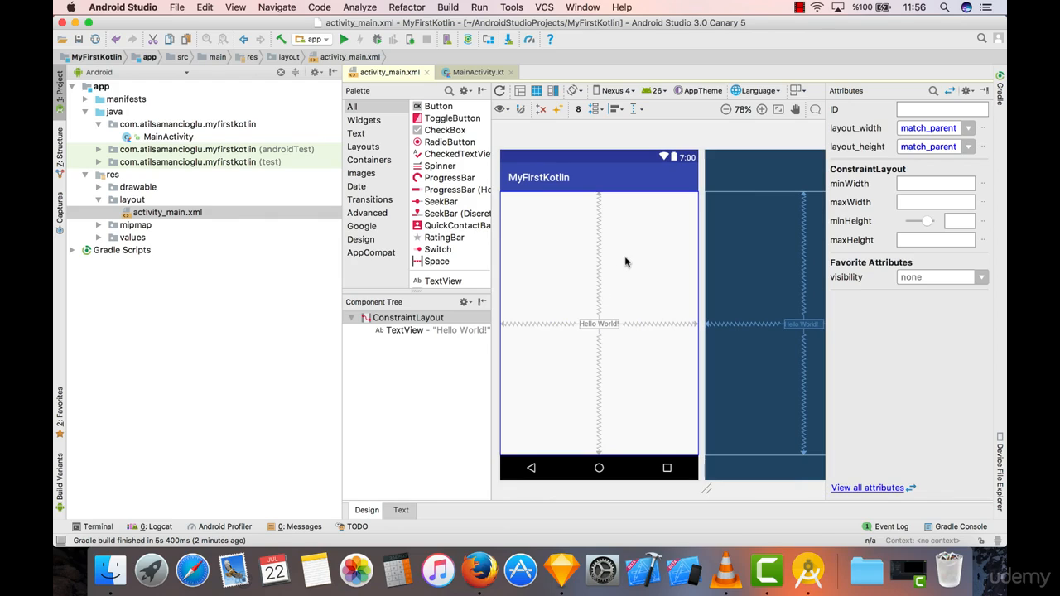
{"action": "left_click", "coordinate": [599, 324]}
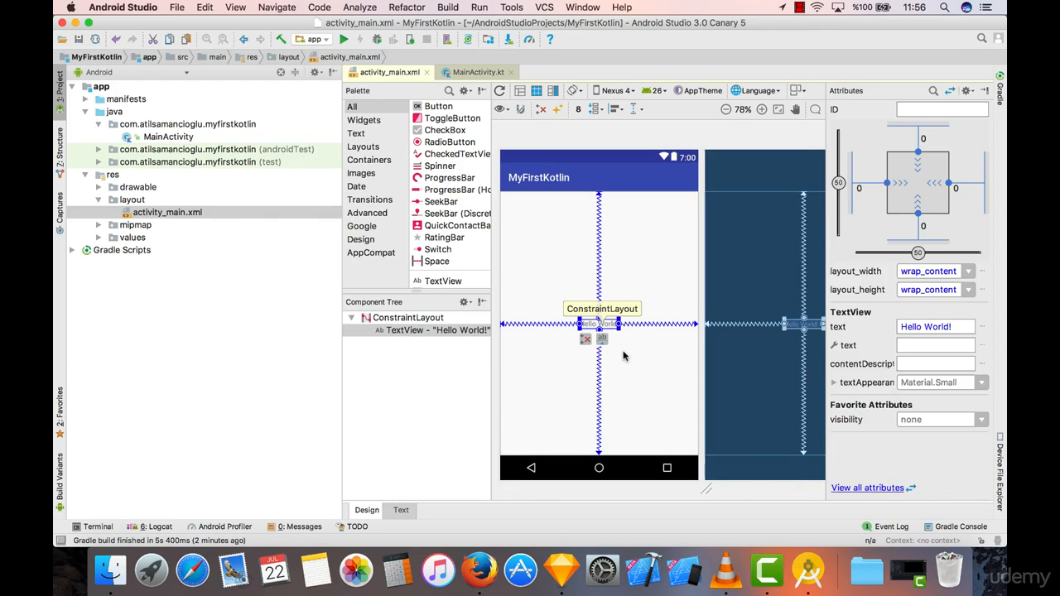
{"action": "left_click", "coordinate": [407, 317]}
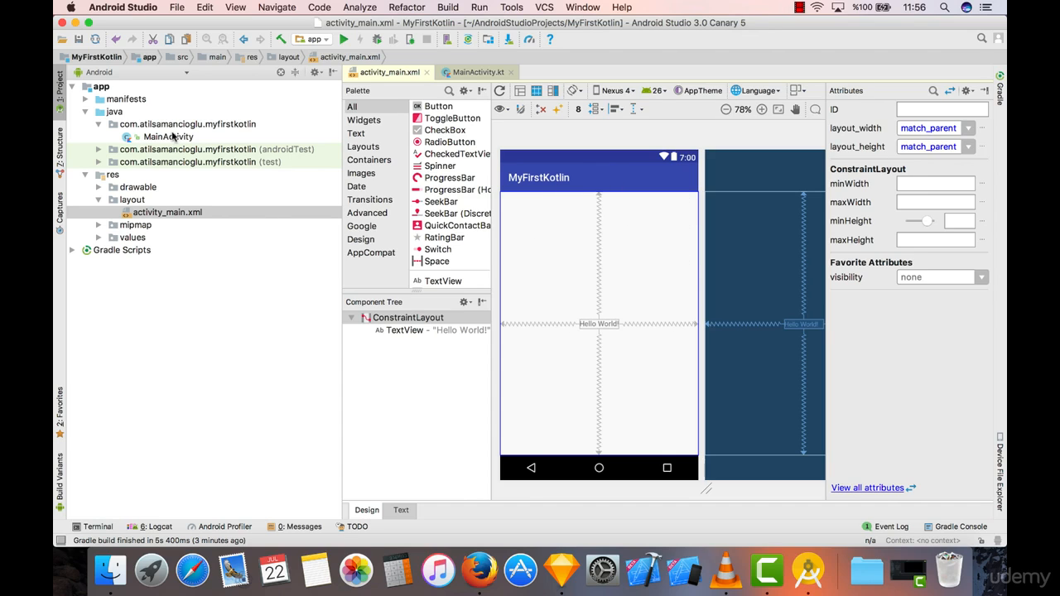
{"action": "left_click", "coordinate": [478, 72]}
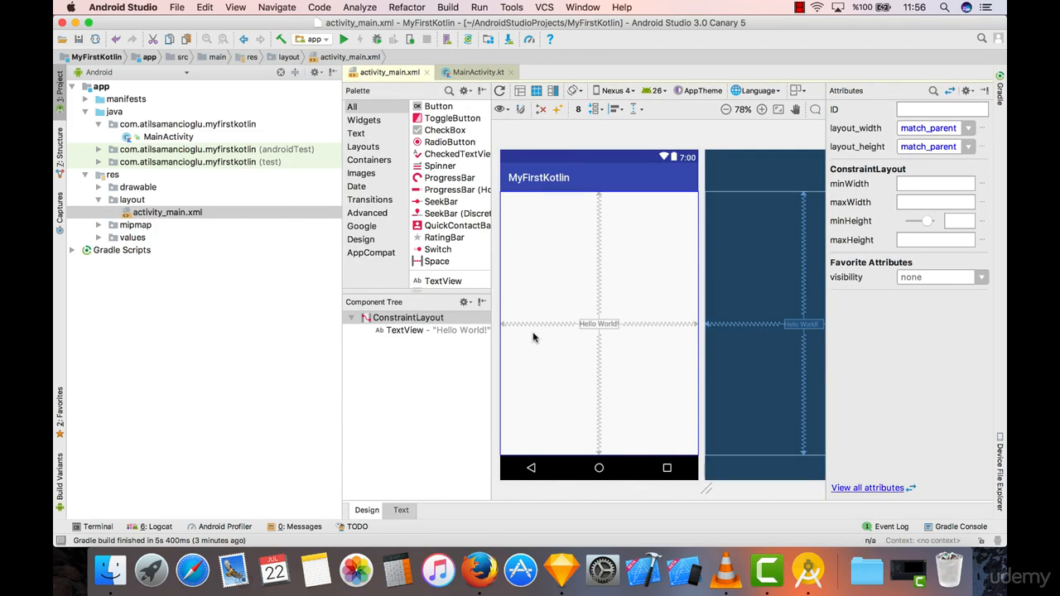
{"action": "mouse_move", "coordinate": [635, 309]}
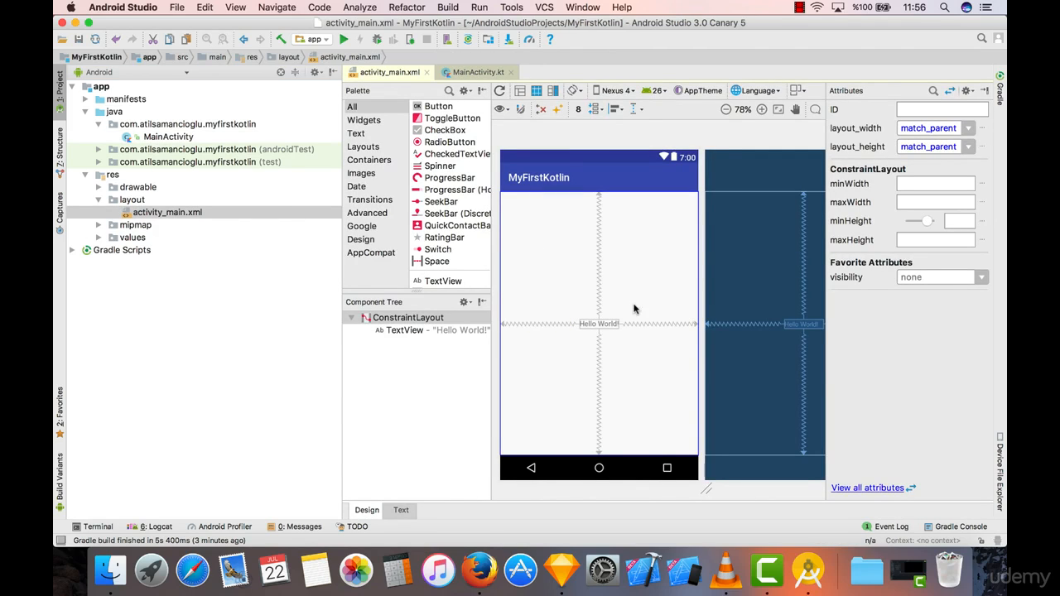
{"action": "left_click", "coordinate": [598, 323]}
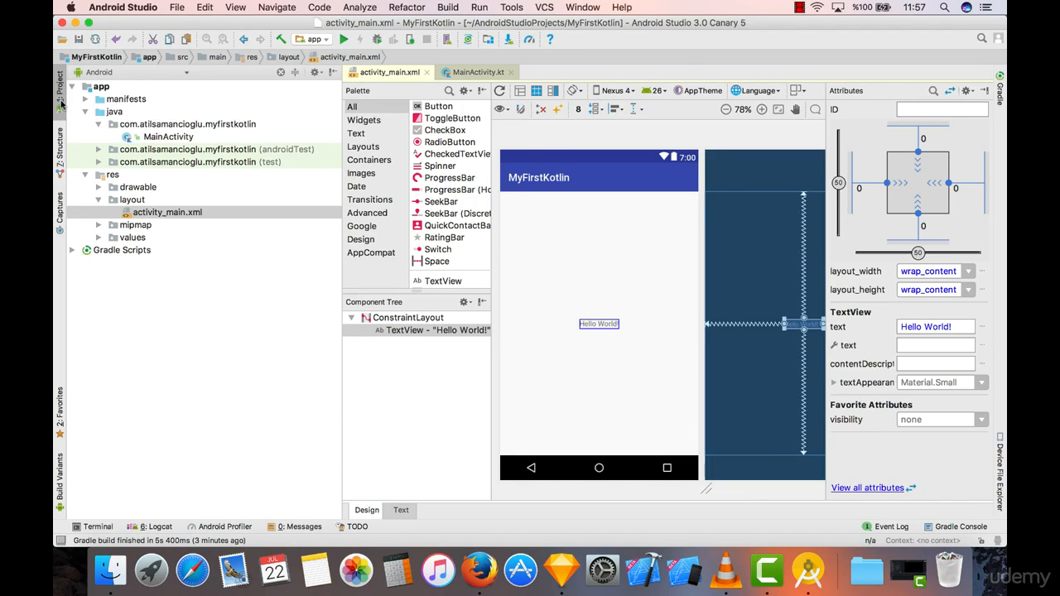
Step: Collapse the Project tool window to give the layout editor more room
{"action": "left_click", "coordinate": [60, 91]}
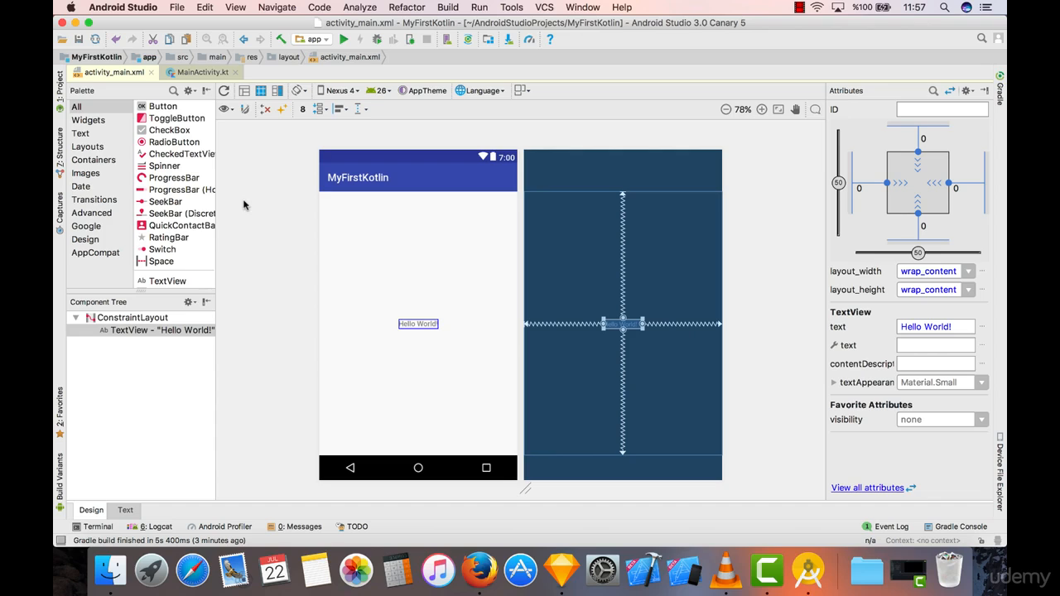
{"action": "left_click", "coordinate": [133, 317]}
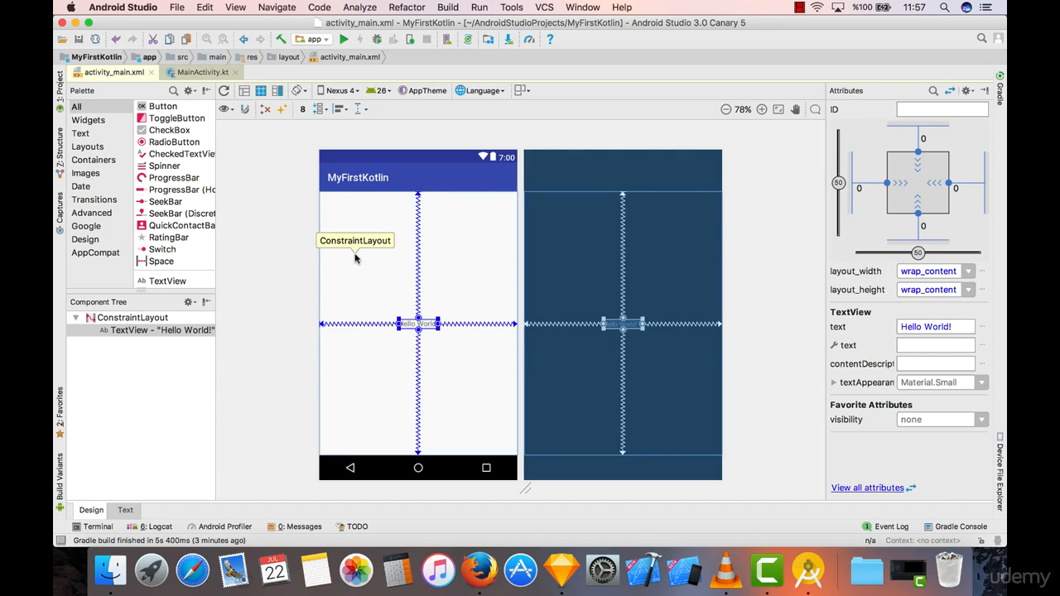
{"action": "mouse_move", "coordinate": [862, 105]}
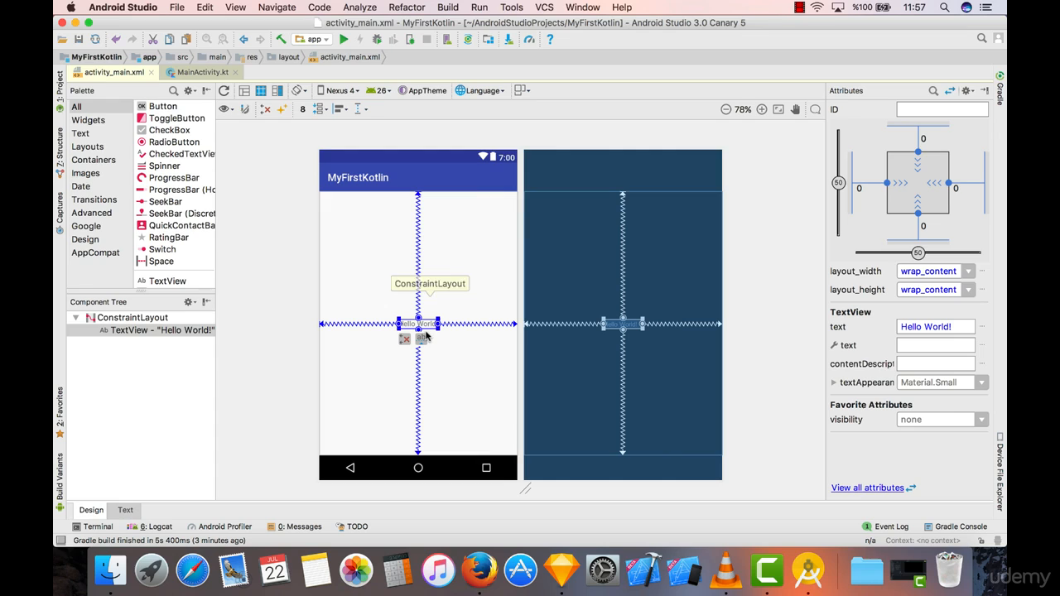
{"action": "mouse_move", "coordinate": [919, 203]}
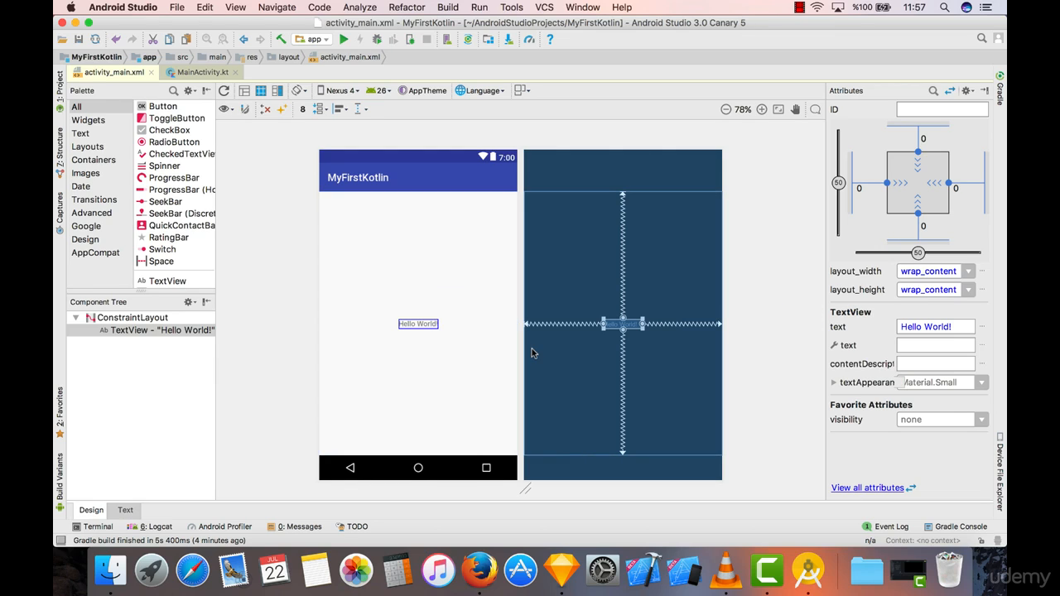
{"action": "mouse_move", "coordinate": [885, 320]}
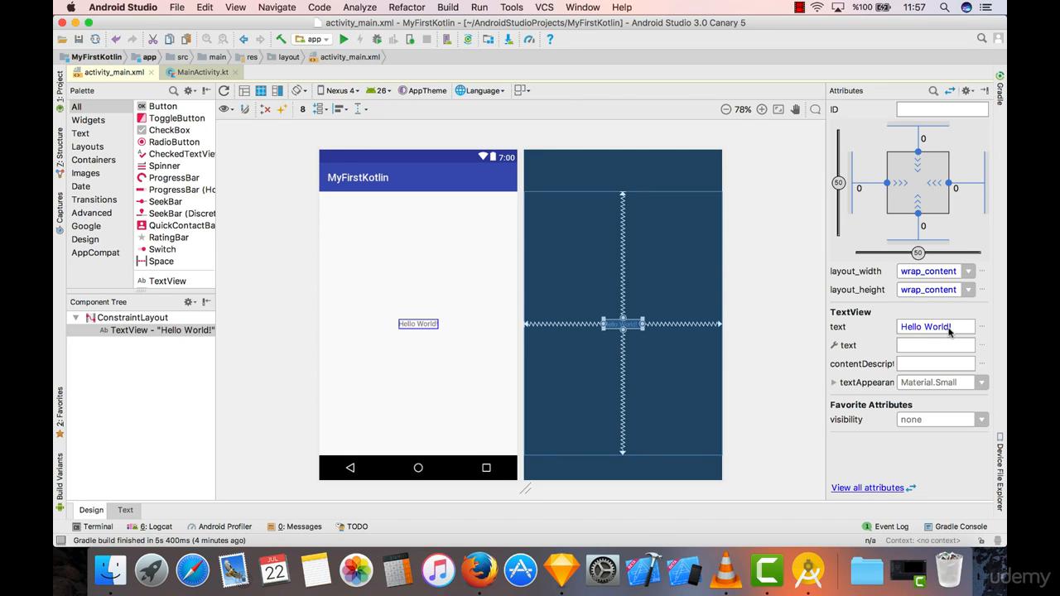
Step: Replace the TextView's text attribute 'Hello World!' with 'Hello Kotlin'
{"action": "left_click", "coordinate": [936, 327]}
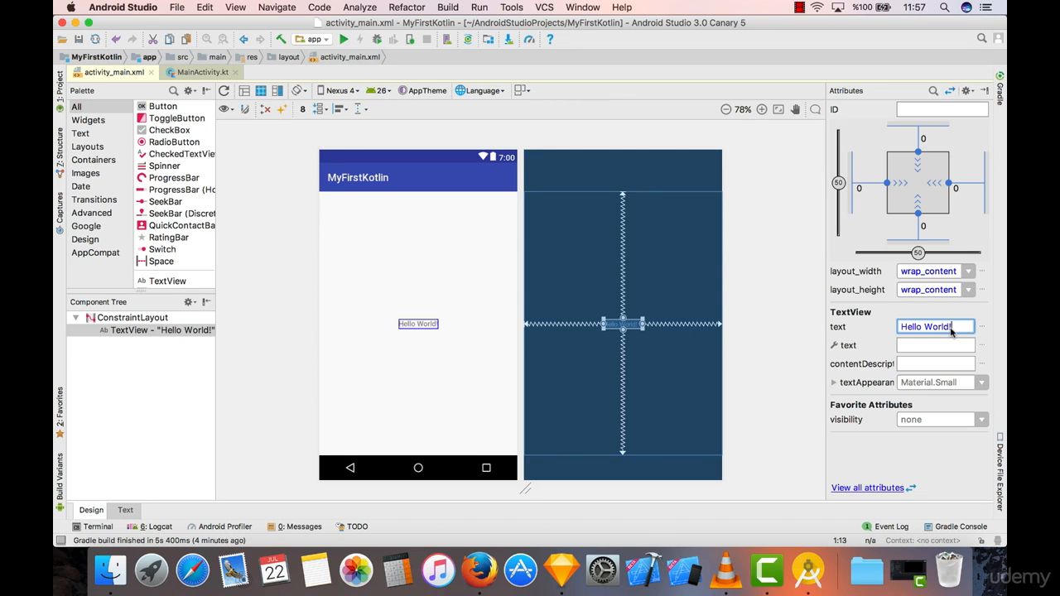
{"action": "key", "text": "Backspace"}
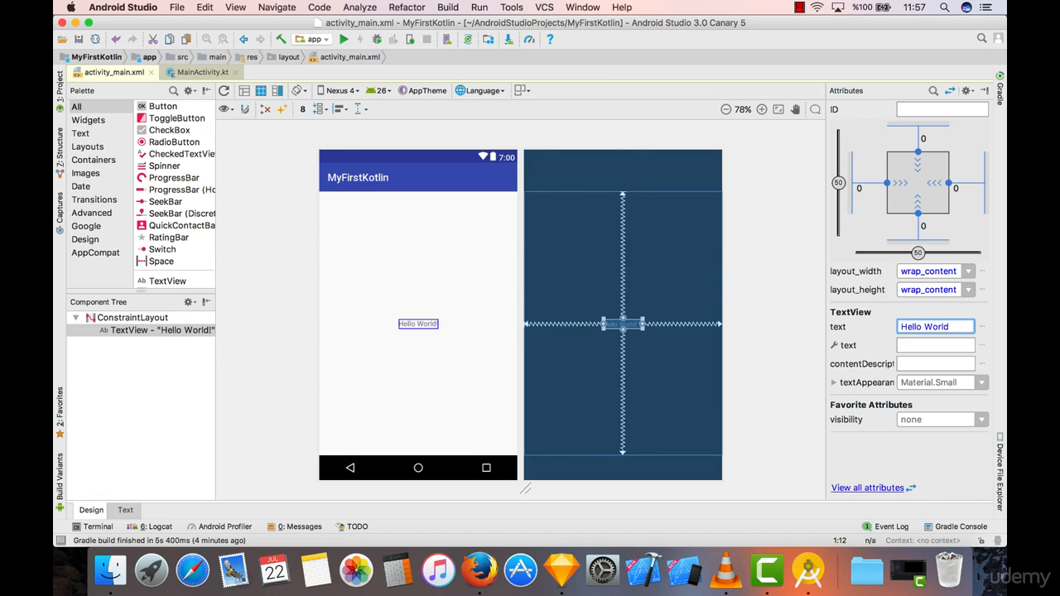
{"action": "left_click", "coordinate": [935, 326]}
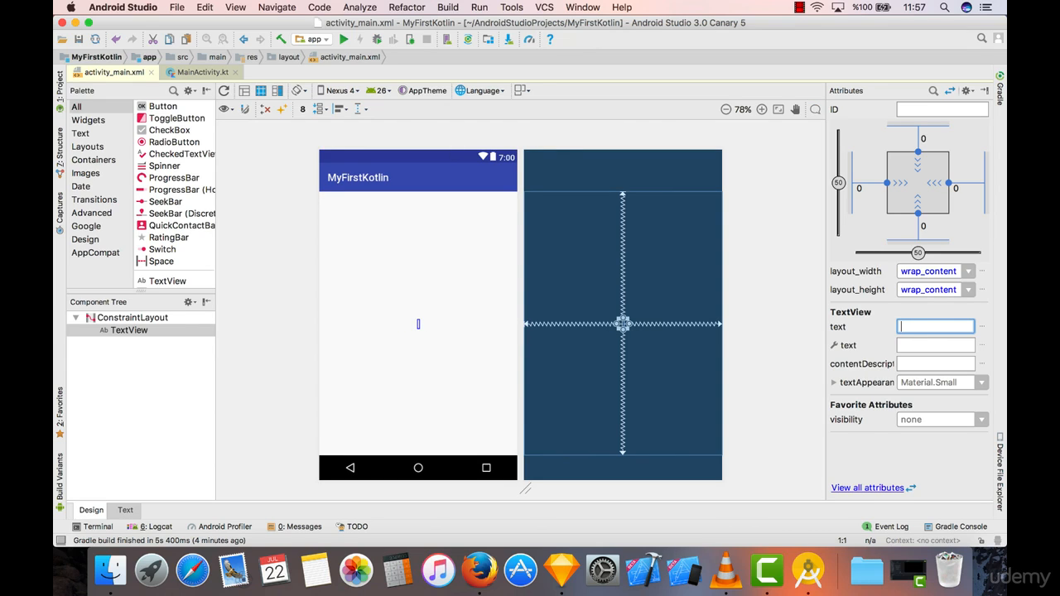
{"action": "type", "text": "<"}
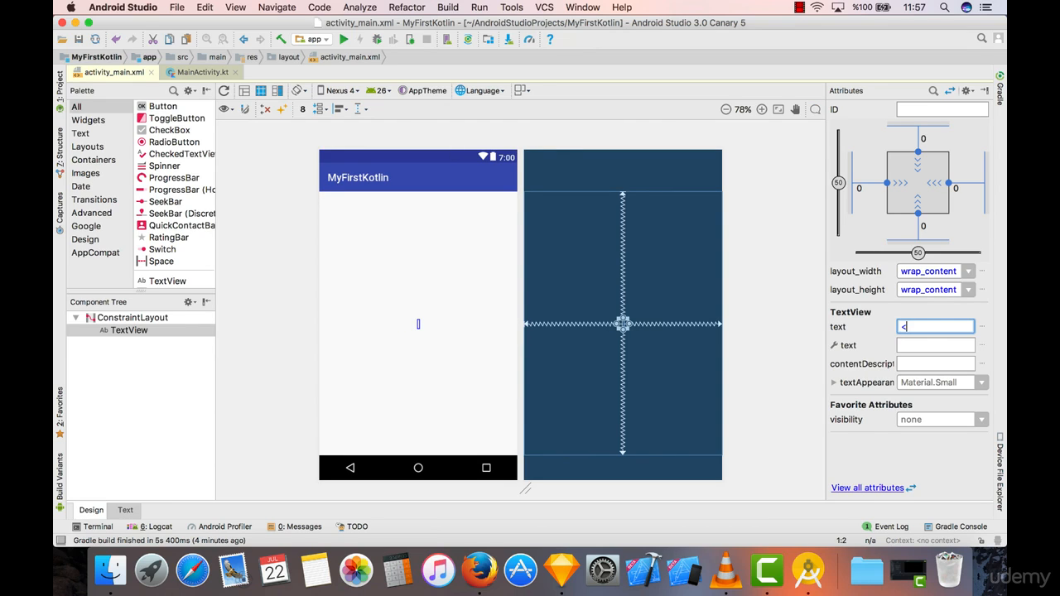
{"action": "type", "text": "H"}
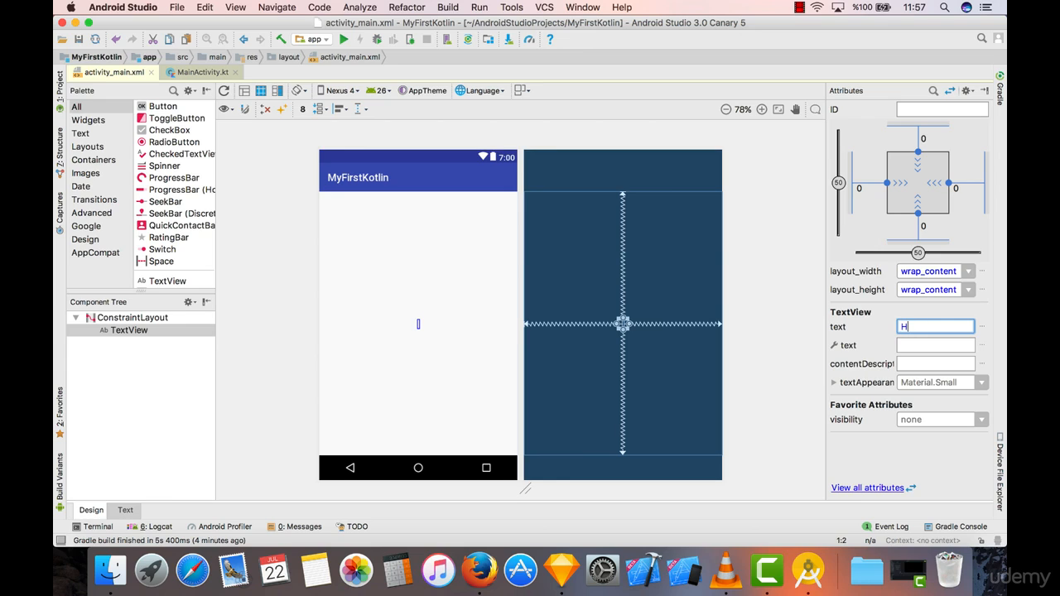
{"action": "type", "text": "ello Kotlin"}
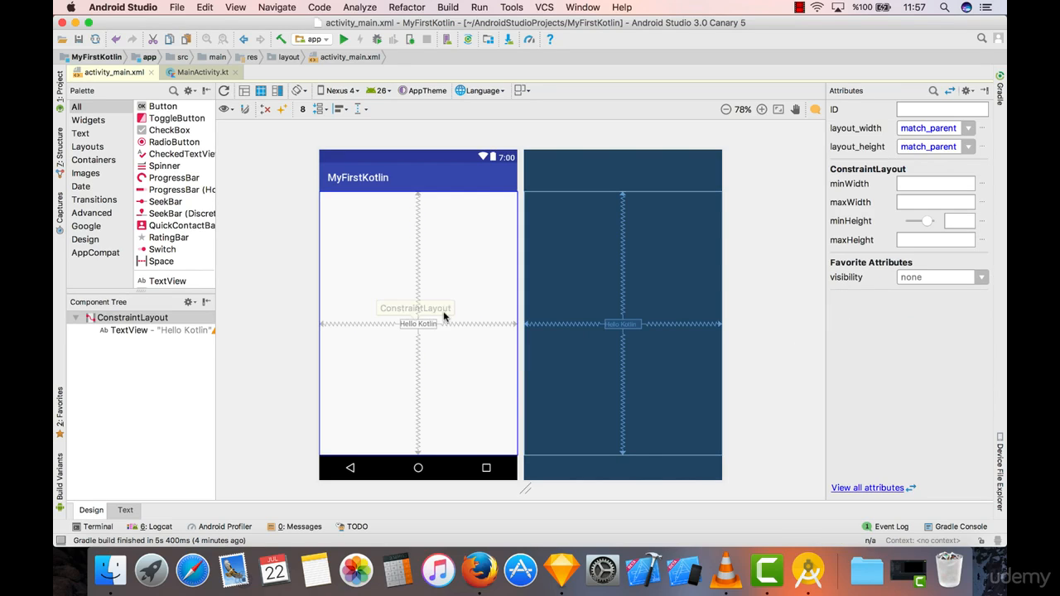
Step: Browse the full TextView attribute list, then reopen the Project file tree
{"action": "left_click", "coordinate": [418, 323]}
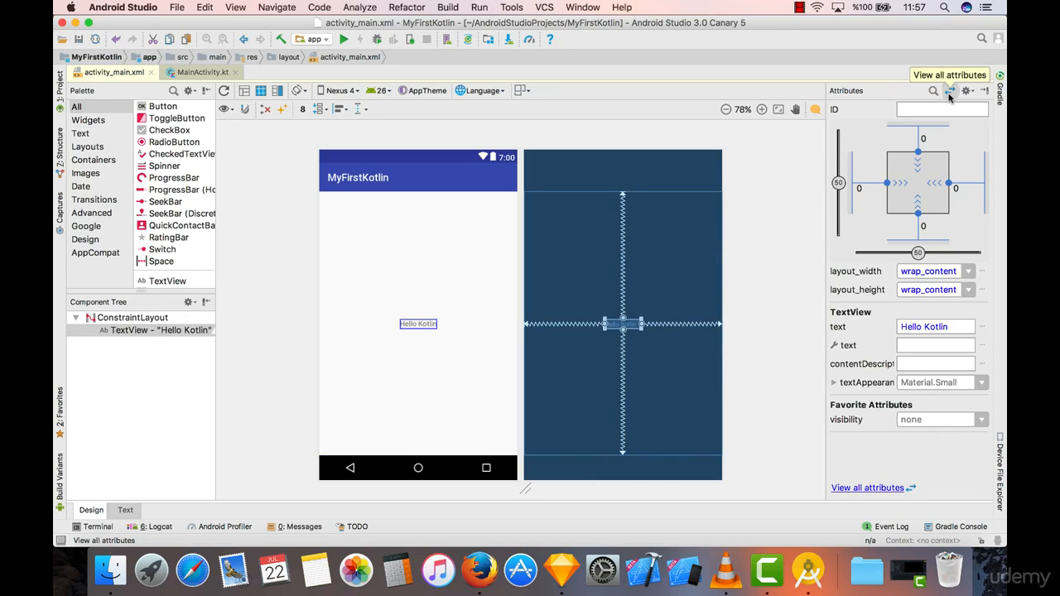
{"action": "left_click", "coordinate": [951, 90]}
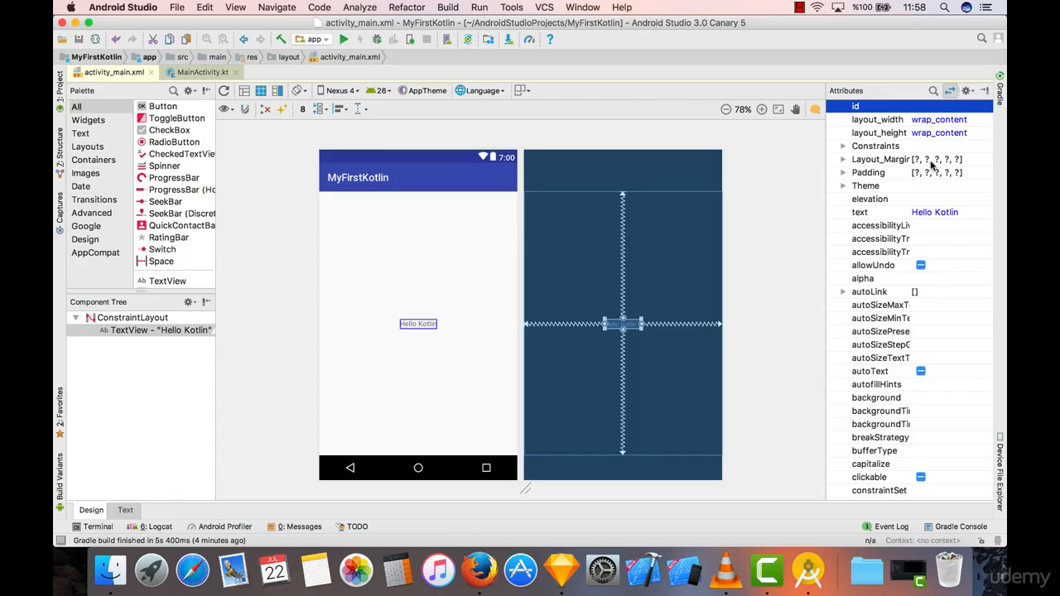
{"action": "scroll", "scroll_direction": "down", "scroll_amount": 3}
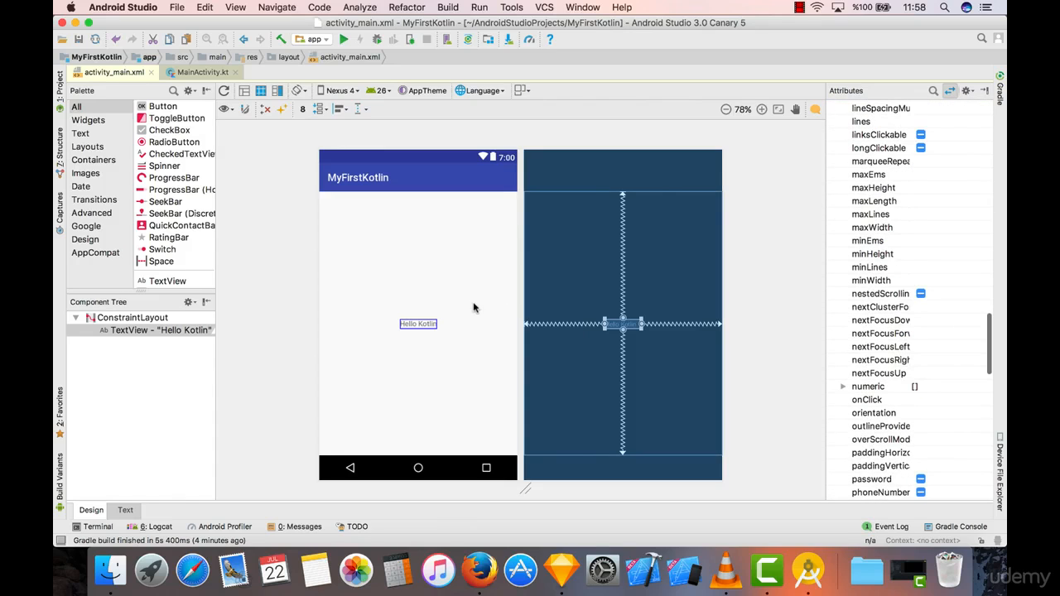
{"action": "scroll", "scroll_direction": "down", "scroll_amount": 3}
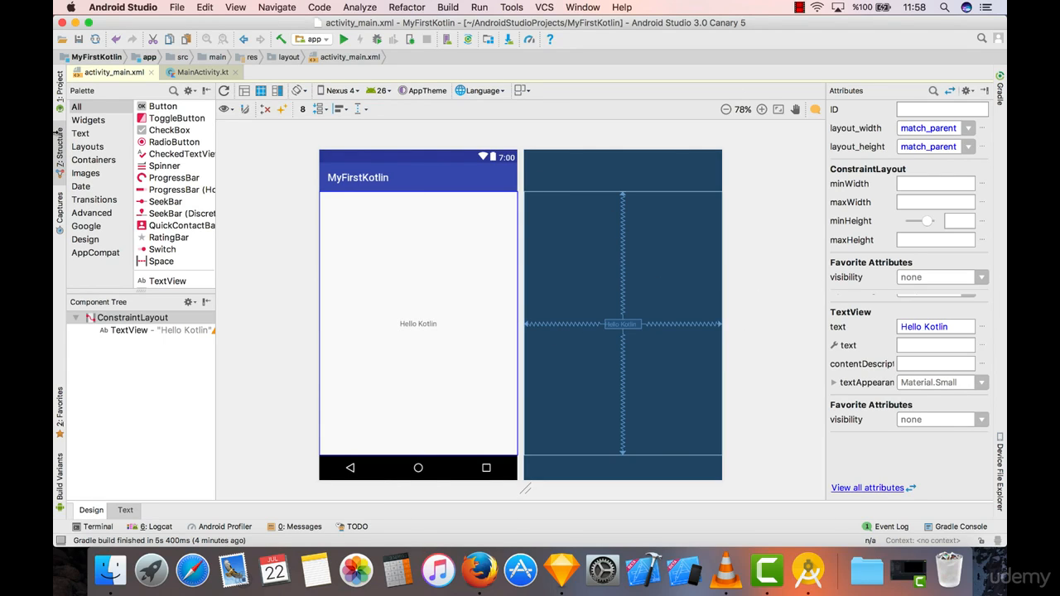
{"action": "left_click", "coordinate": [60, 83]}
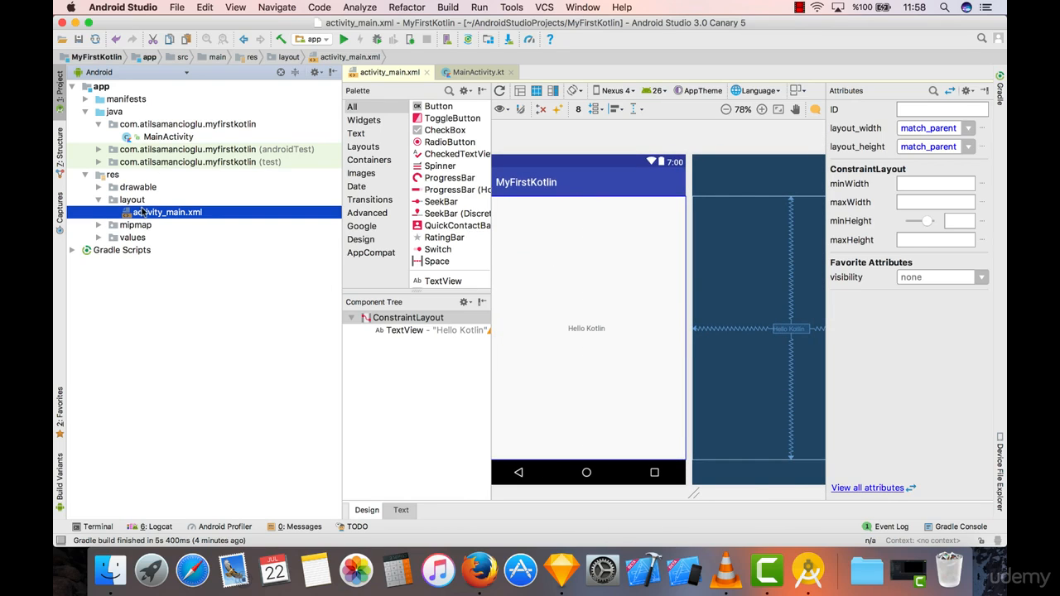
{"action": "mouse_move", "coordinate": [168, 137]}
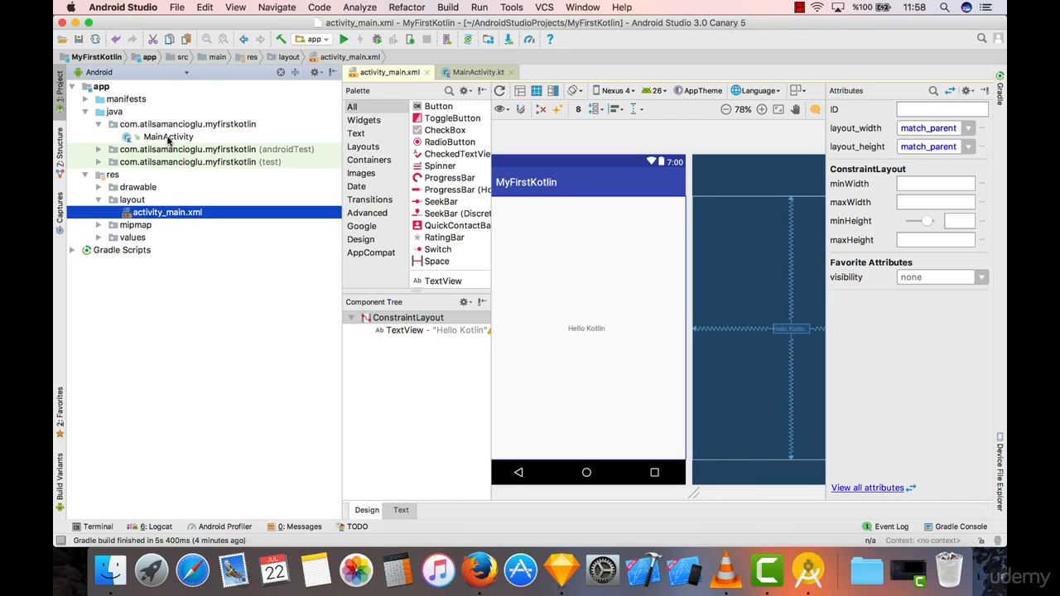
Step: Open MainActivity.kt and highlight then deselect the onCreate function body
{"action": "left_click", "coordinate": [478, 72]}
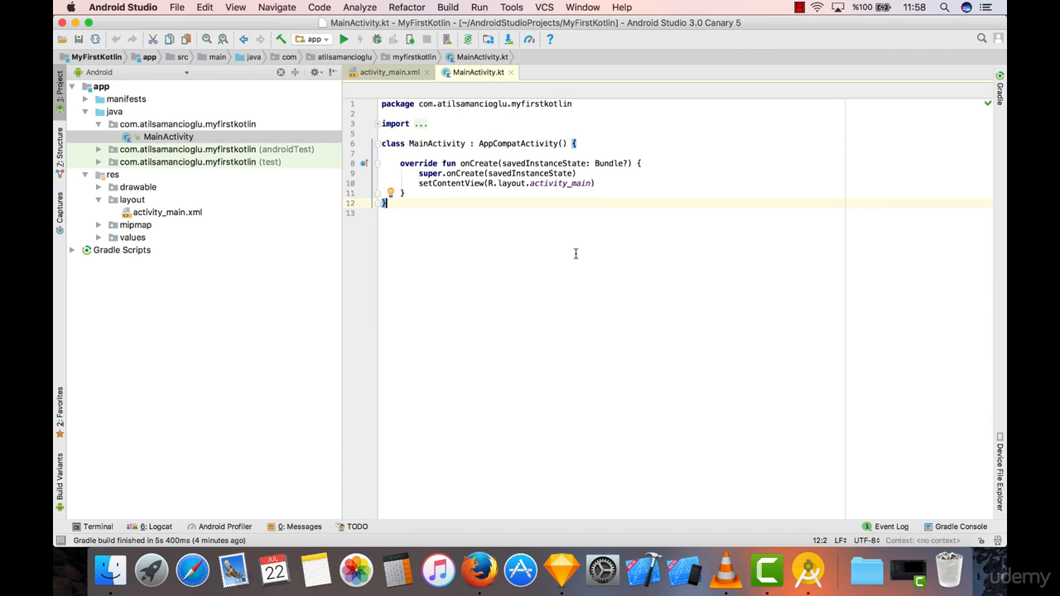
{"action": "left_click", "coordinate": [469, 239]}
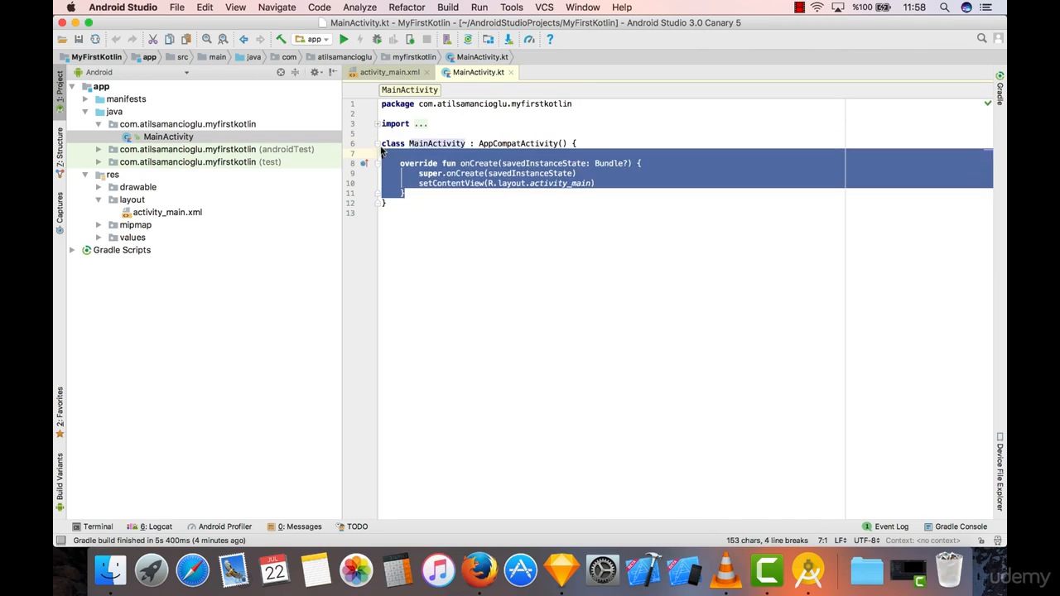
{"action": "left_click", "coordinate": [454, 183]}
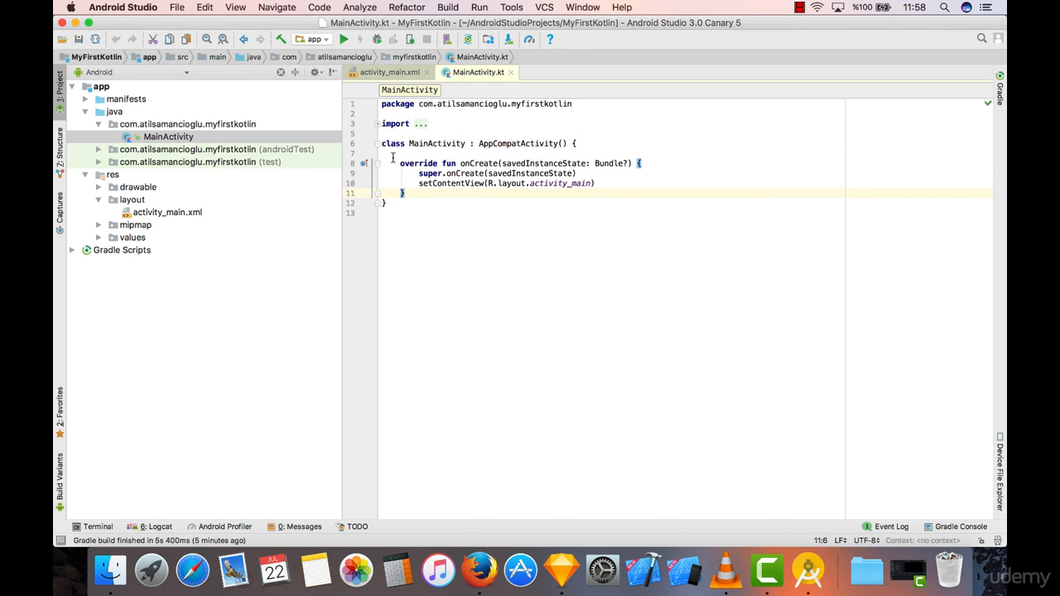
{"action": "mouse_move", "coordinate": [132, 69]}
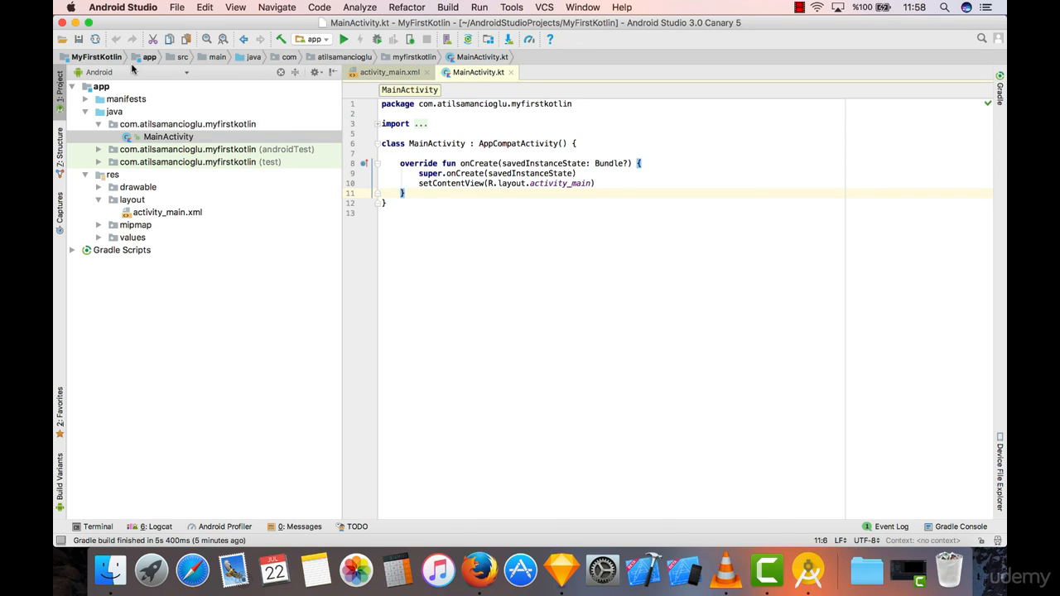
{"action": "mouse_move", "coordinate": [137, 39]}
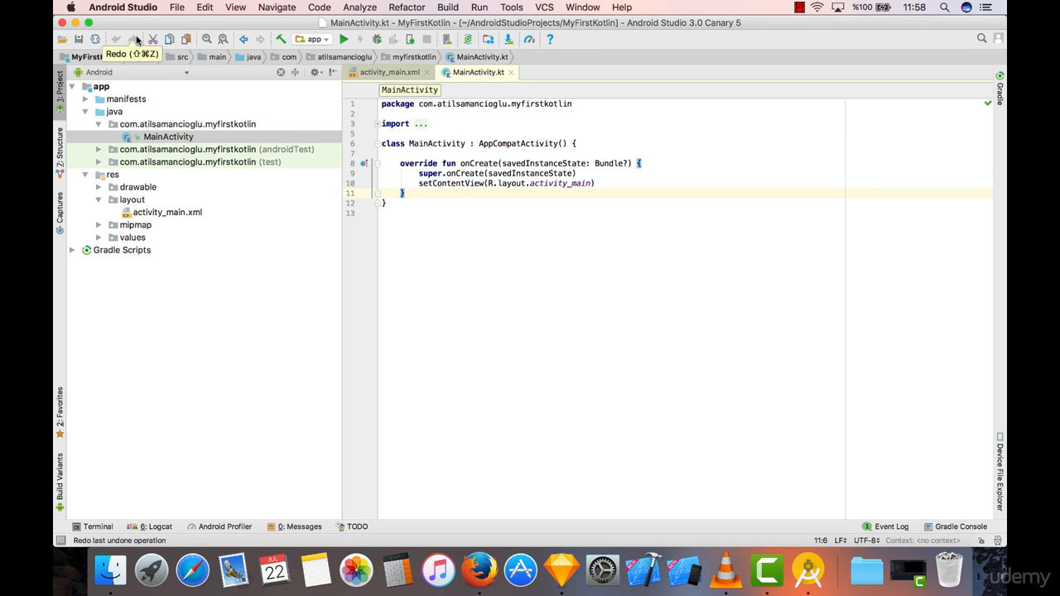
{"action": "mouse_move", "coordinate": [153, 39]}
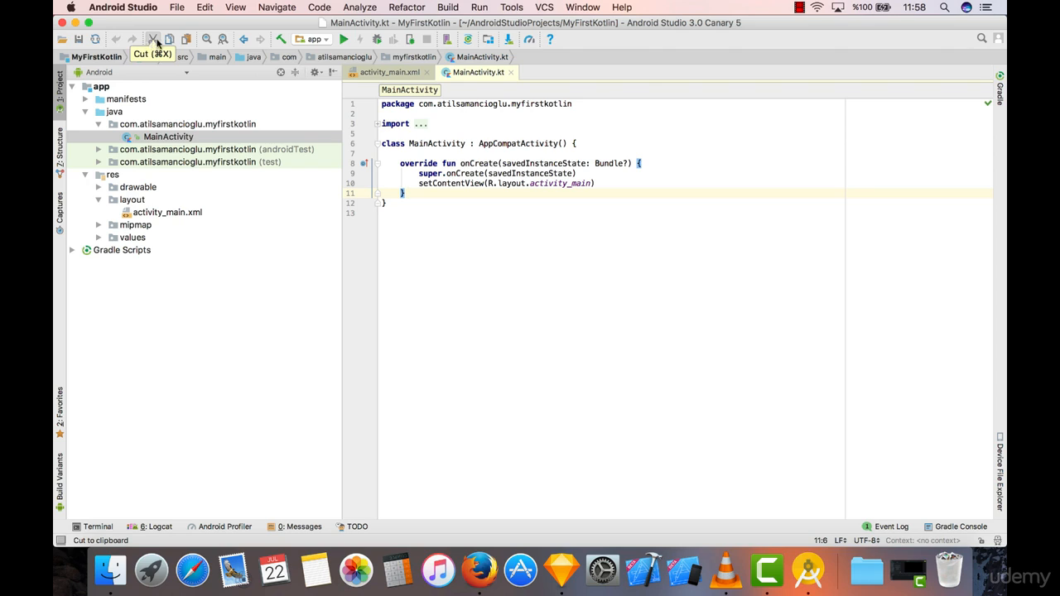
{"action": "mouse_move", "coordinate": [187, 39]}
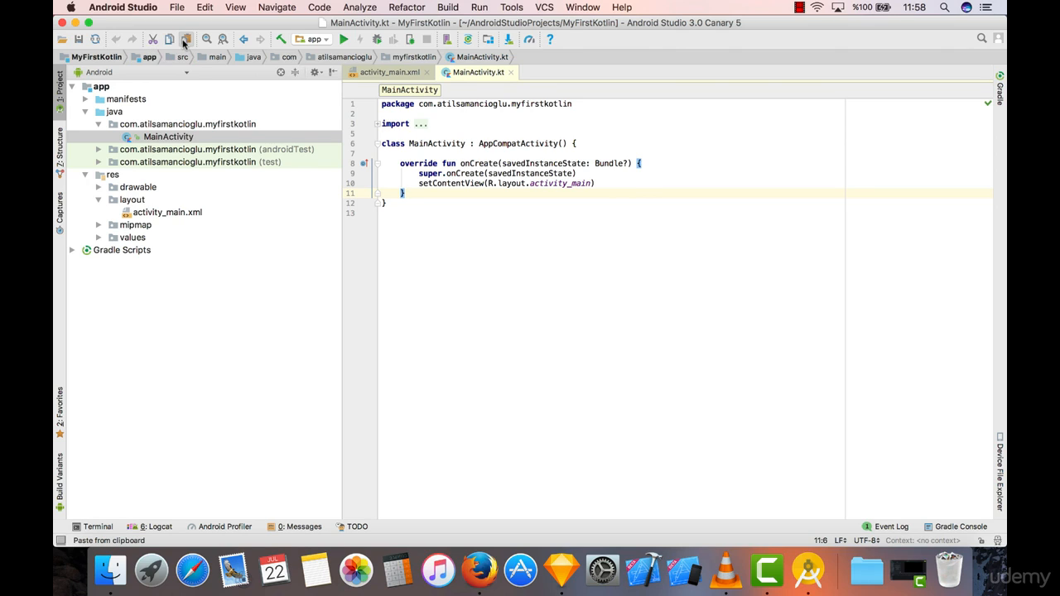
{"action": "mouse_move", "coordinate": [186, 39]}
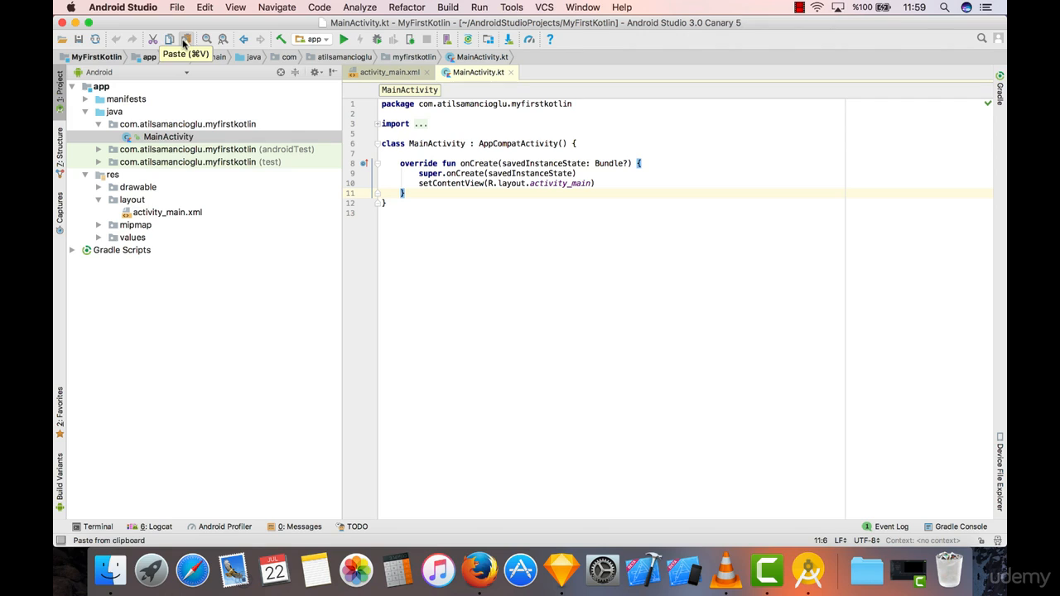
{"action": "mouse_move", "coordinate": [198, 29]}
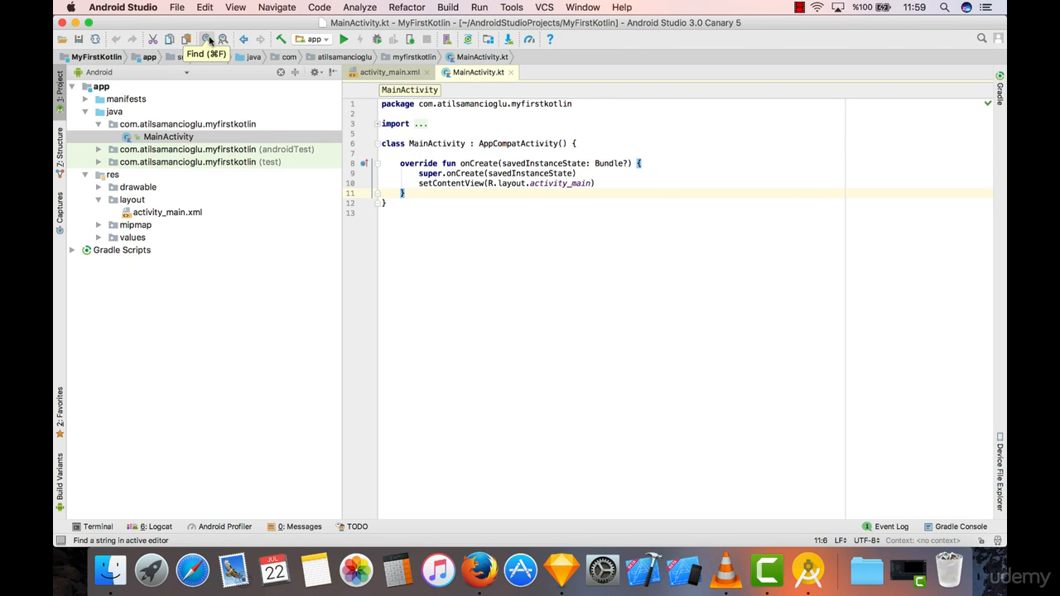
{"action": "mouse_move", "coordinate": [224, 39]}
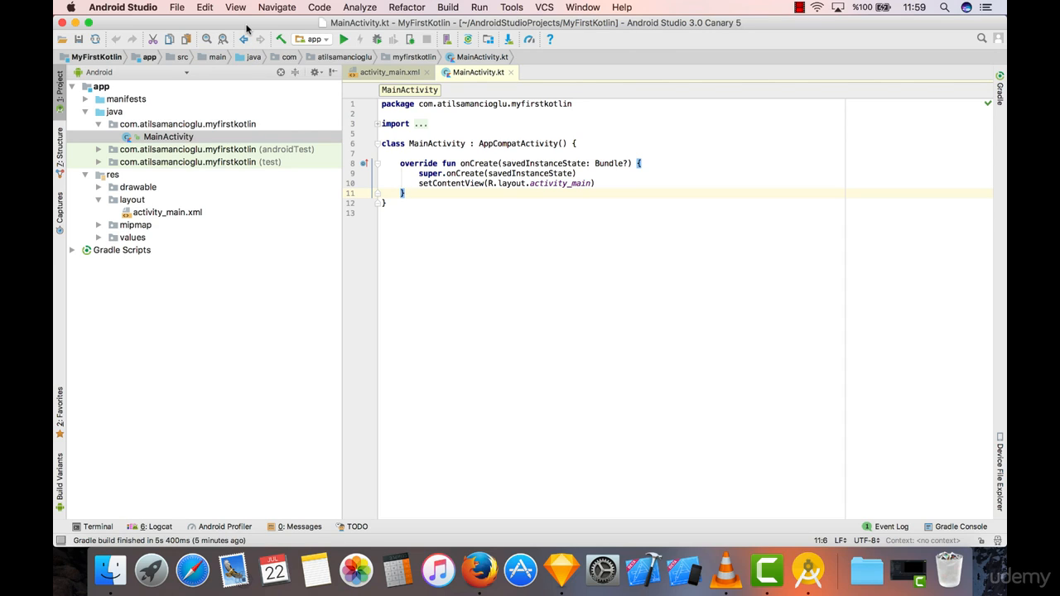
{"action": "mouse_move", "coordinate": [245, 39]}
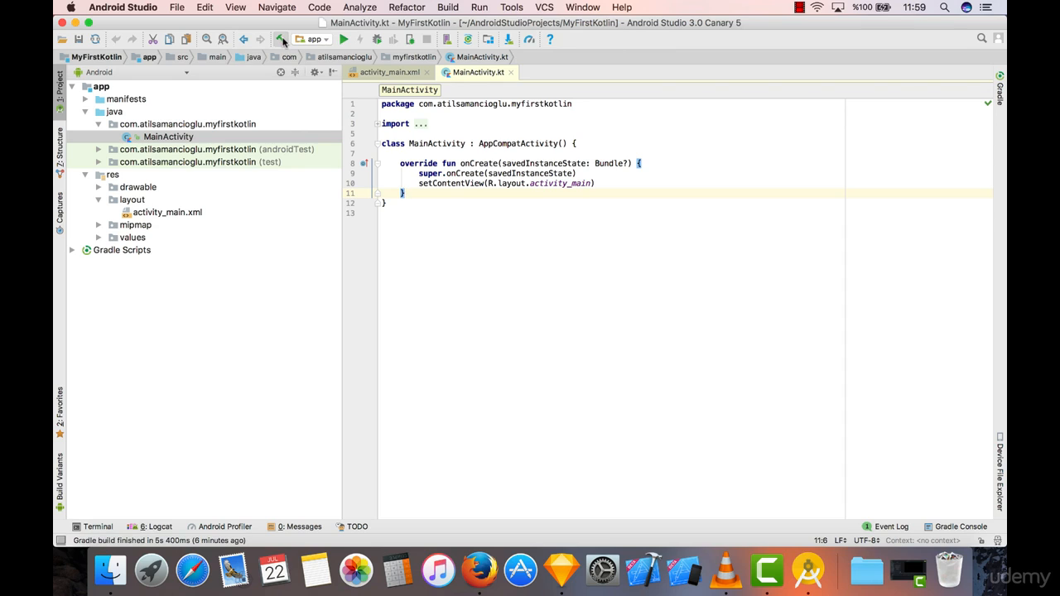
{"action": "mouse_move", "coordinate": [344, 39]}
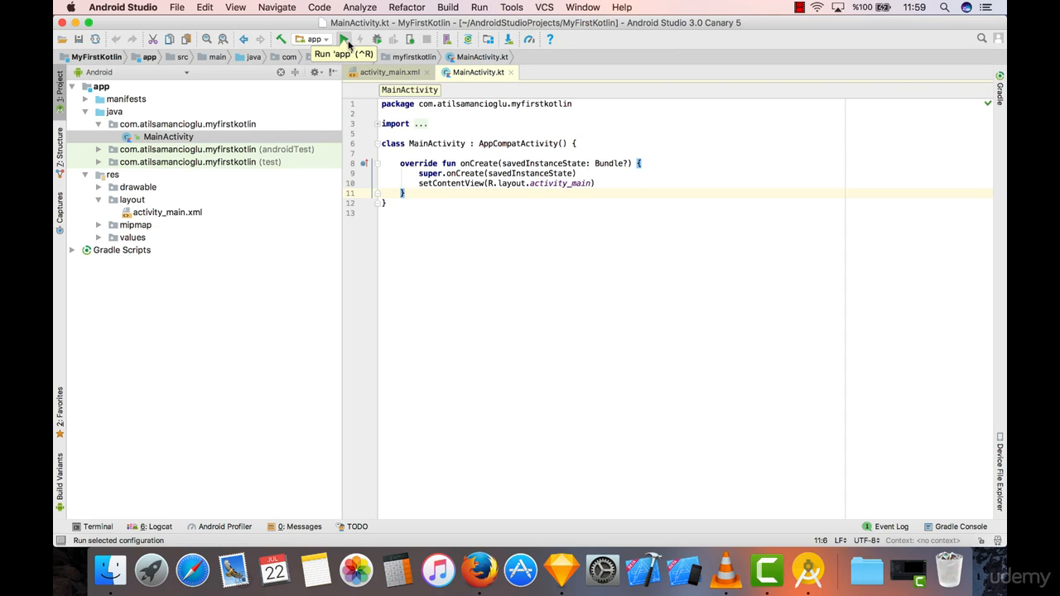
{"action": "left_click", "coordinate": [344, 39]}
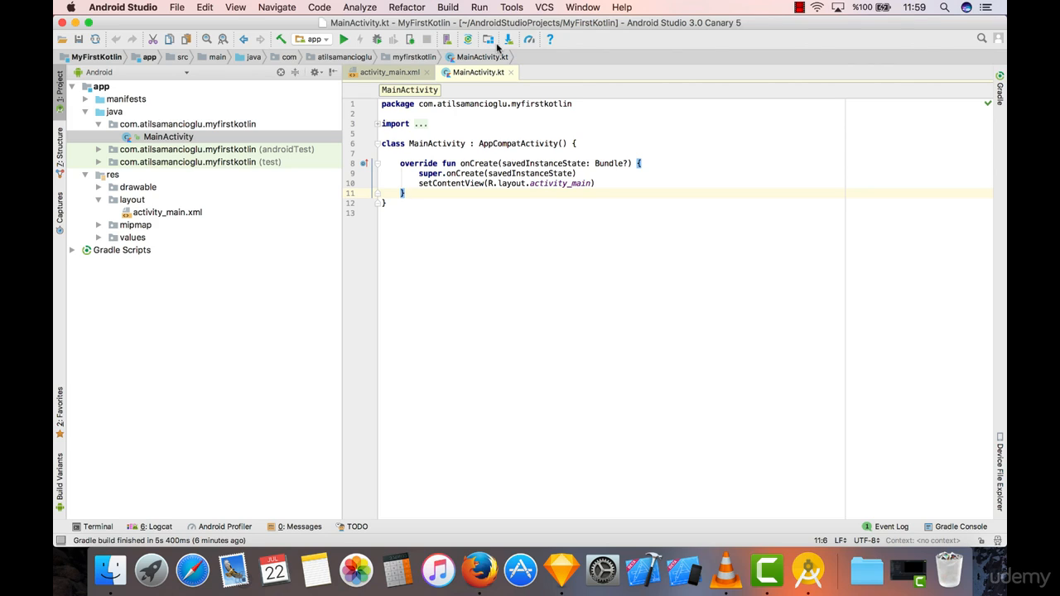
{"action": "mouse_move", "coordinate": [740, 37]}
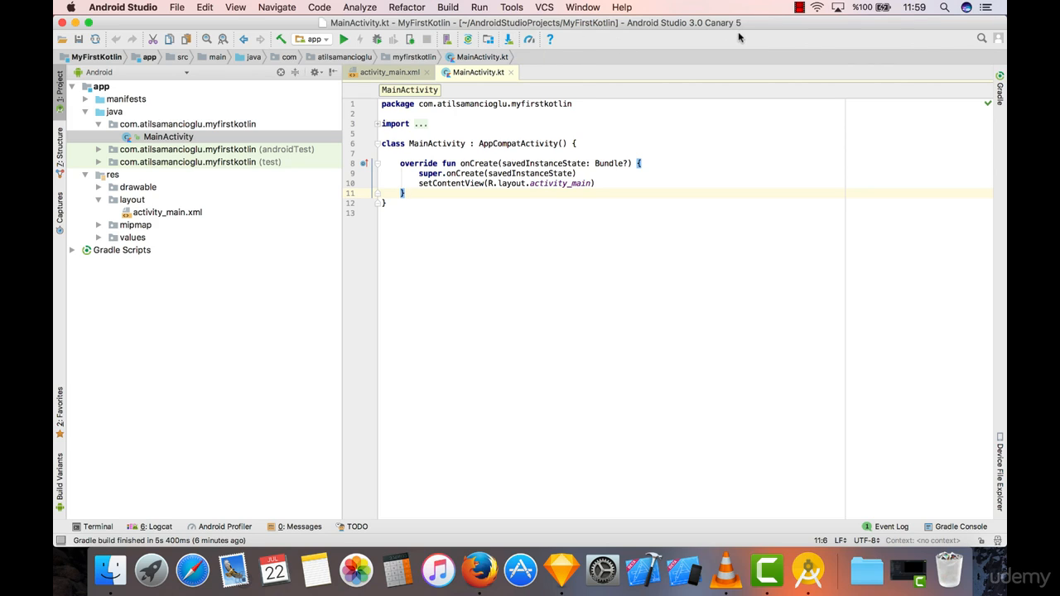
Step: Open Preferences from the Android Studio menu
{"action": "left_click", "coordinate": [122, 7]}
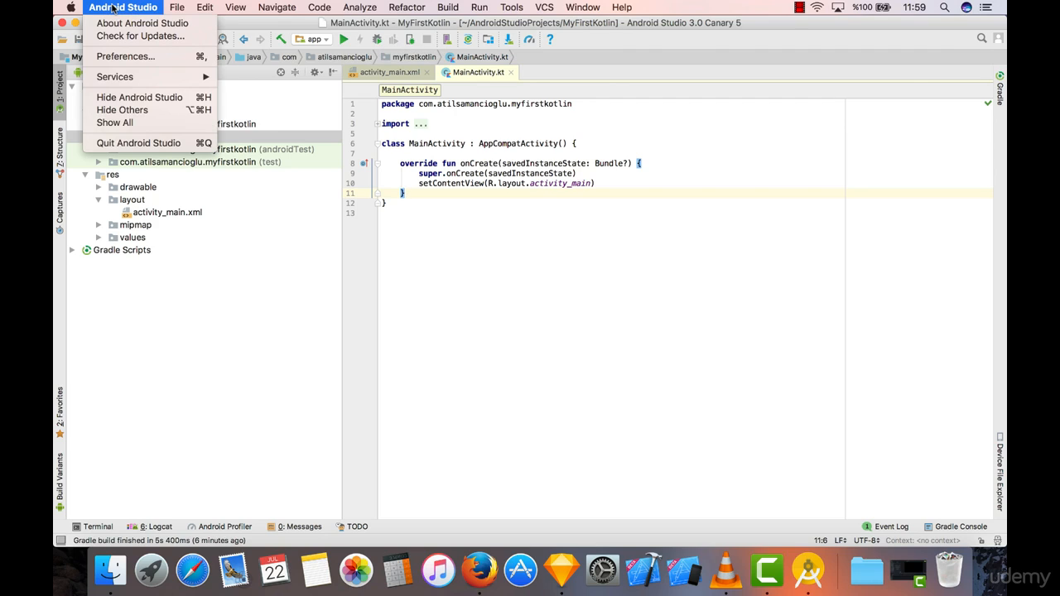
{"action": "mouse_move", "coordinate": [125, 56]}
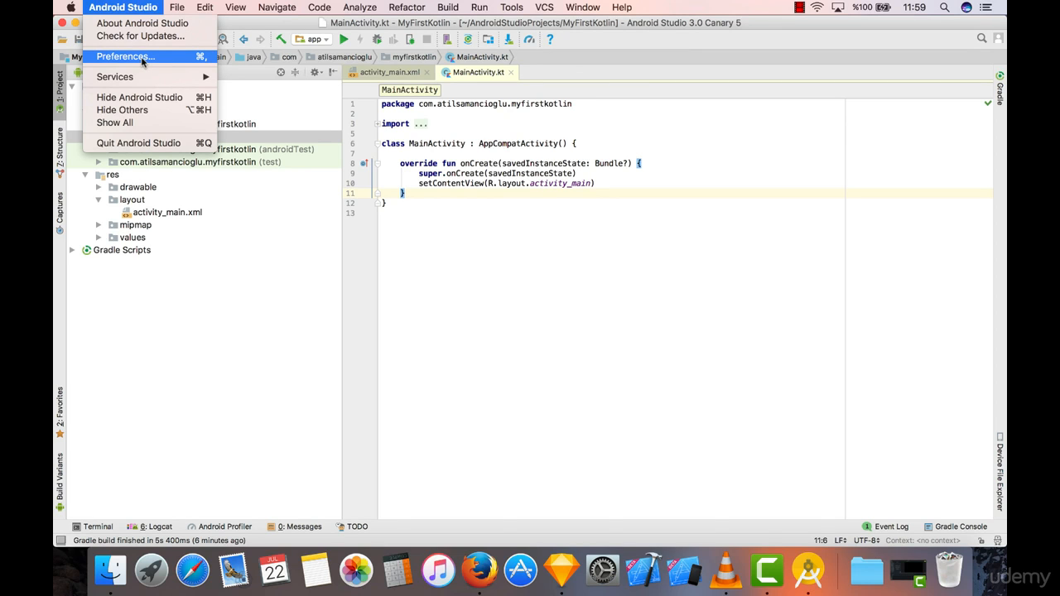
{"action": "left_click", "coordinate": [124, 56]}
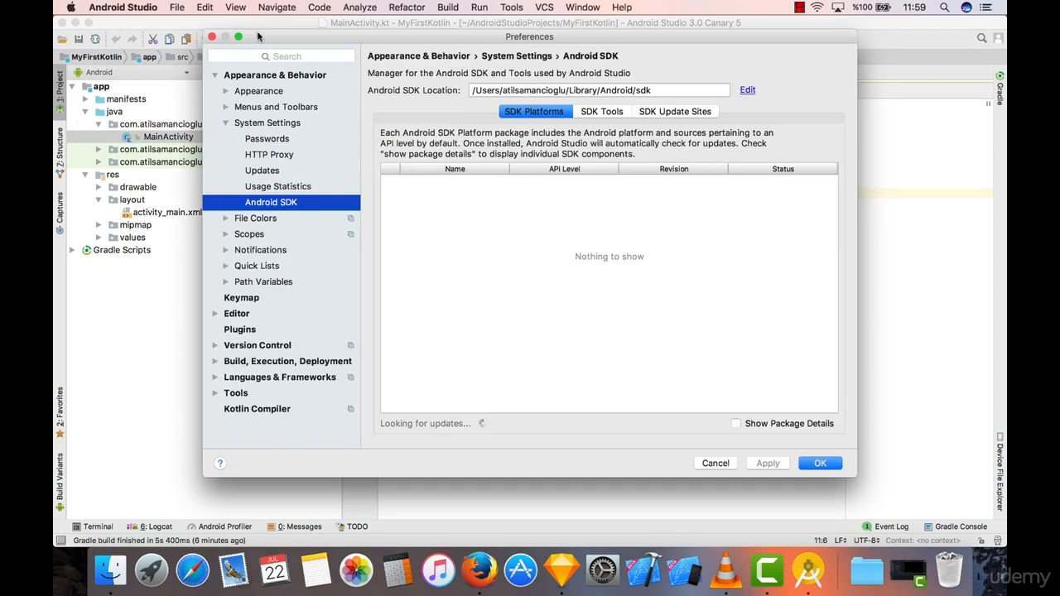